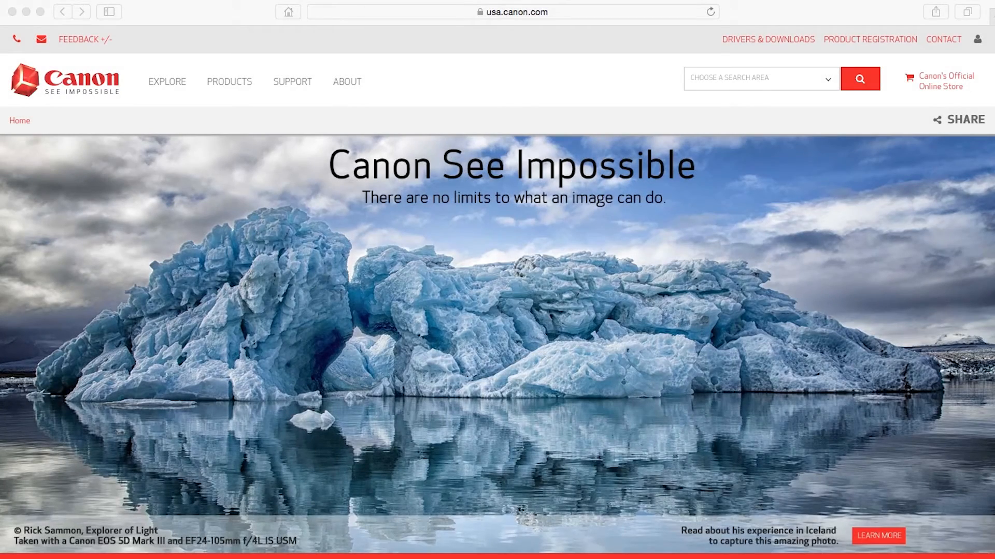
# - Browse to canon.com/ijsetup, choose the U.S.A. region and the MX472 model
pyautogui.write('canon.com/ijsetu')
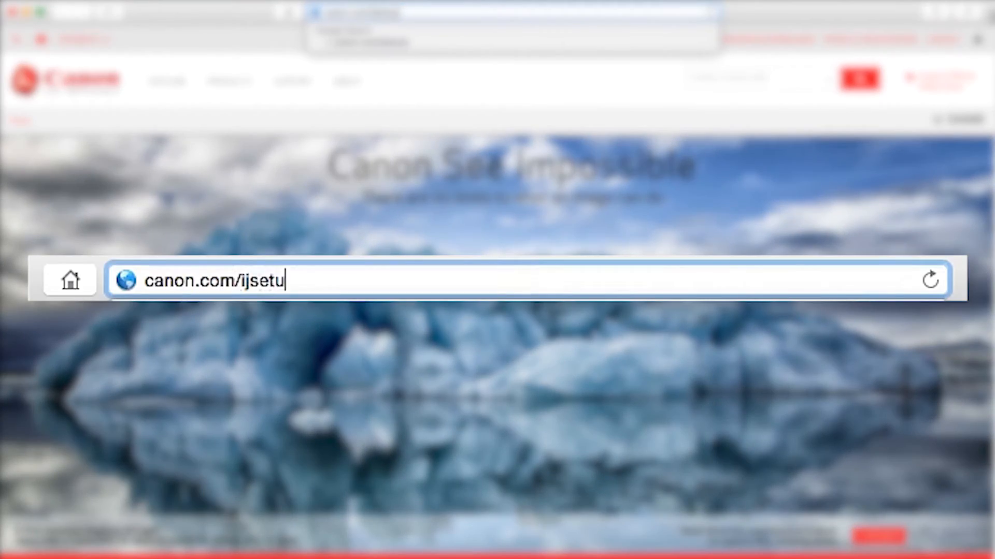
pyautogui.write('p')
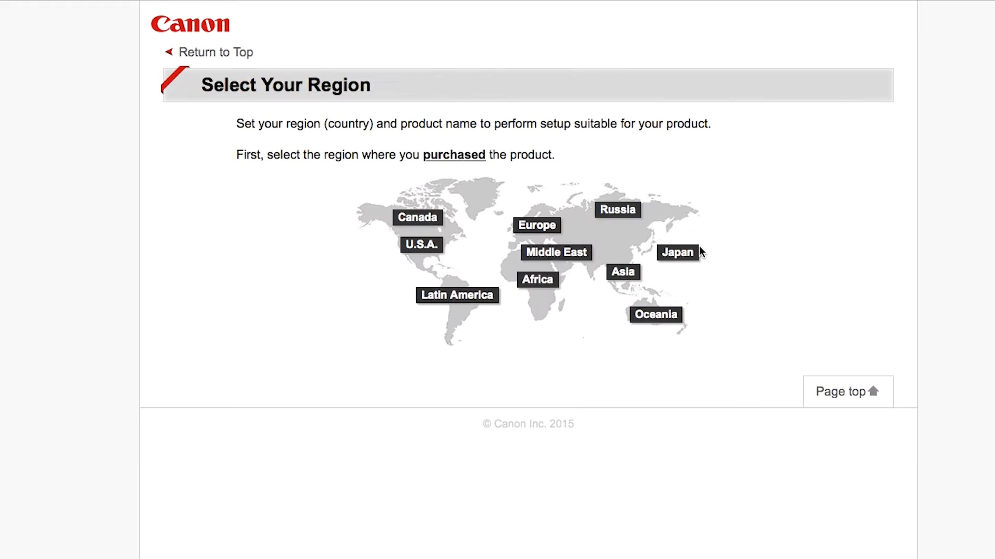
pyautogui.moveTo(697, 239)
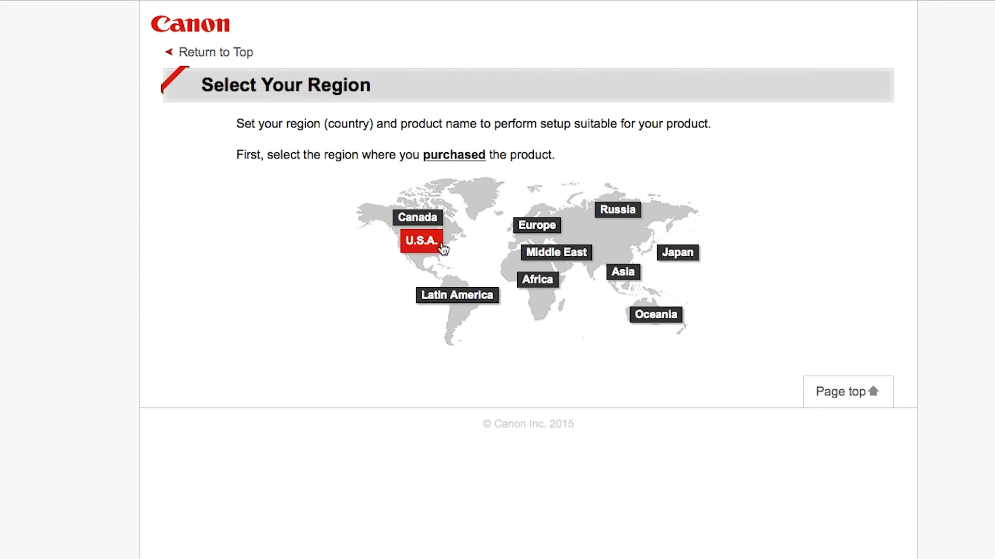
pyautogui.click(419, 243)
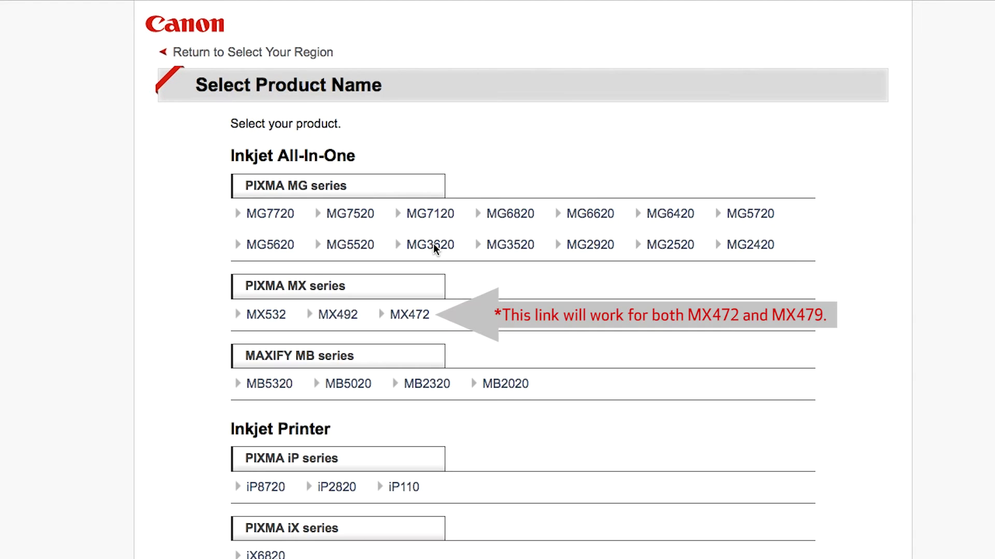
pyautogui.moveTo(443, 291)
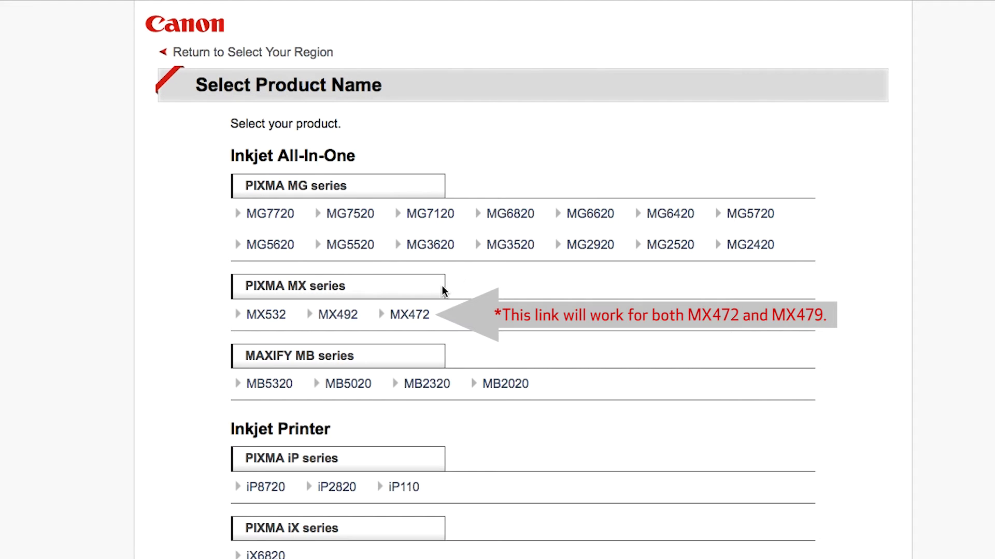
pyautogui.moveTo(409, 315)
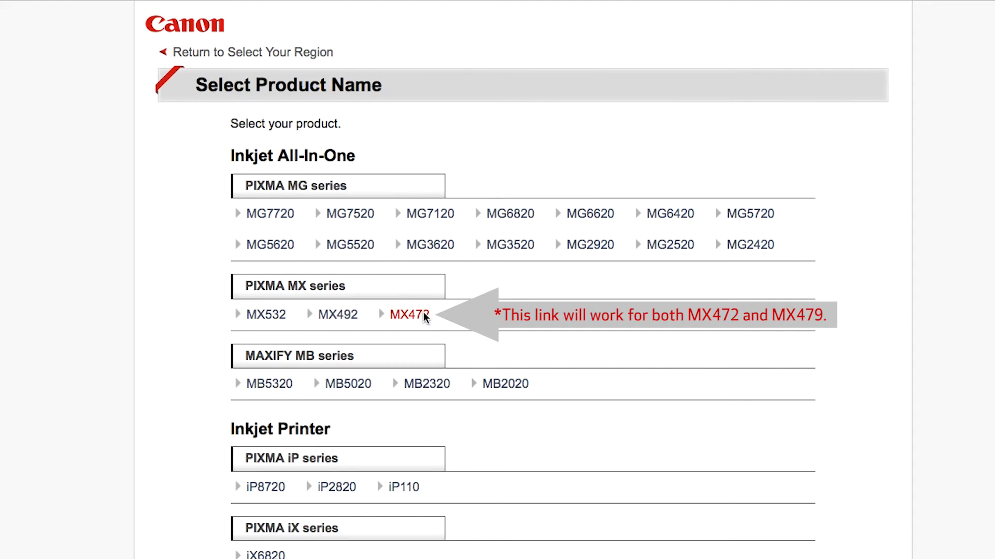
pyautogui.click(407, 315)
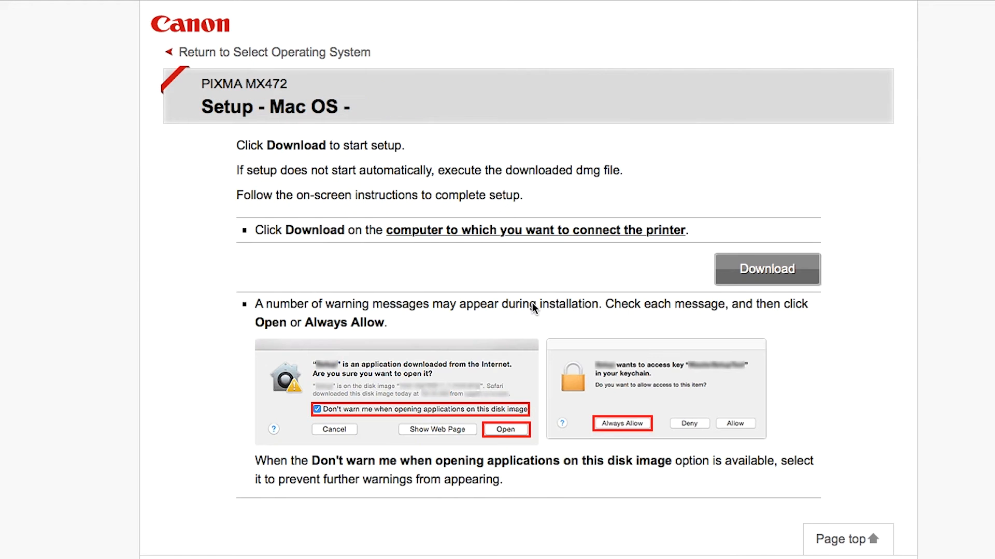
pyautogui.moveTo(613, 277)
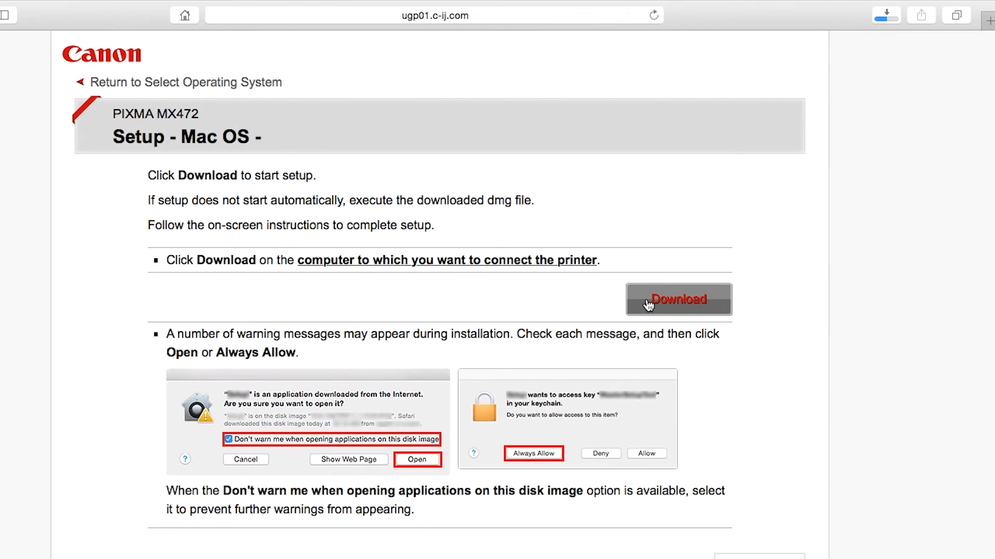
# - Mount the downloaded CANON_IJ disk image and run its Setup app past the download warning
pyautogui.click(678, 300)
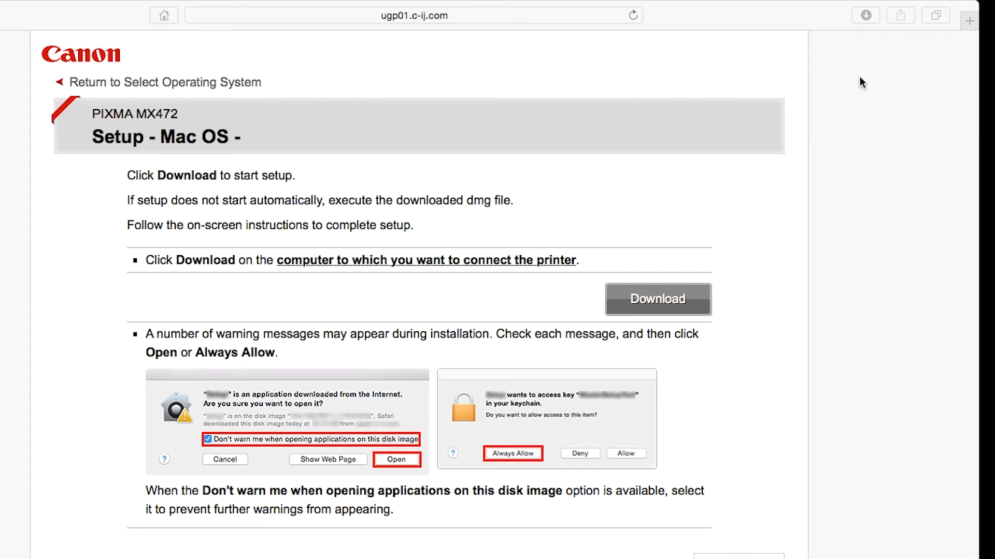
pyautogui.click(657, 299)
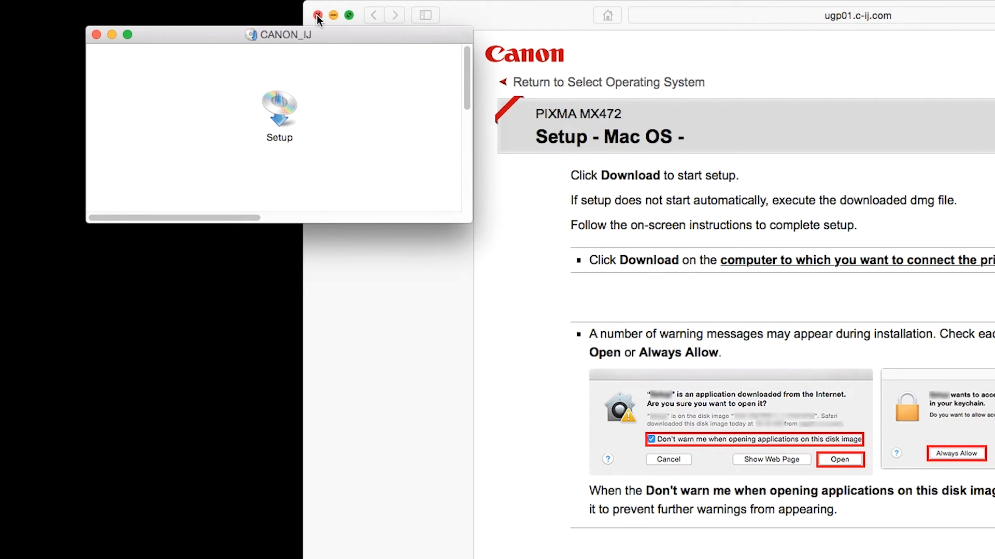
pyautogui.doubleClick(278, 107)
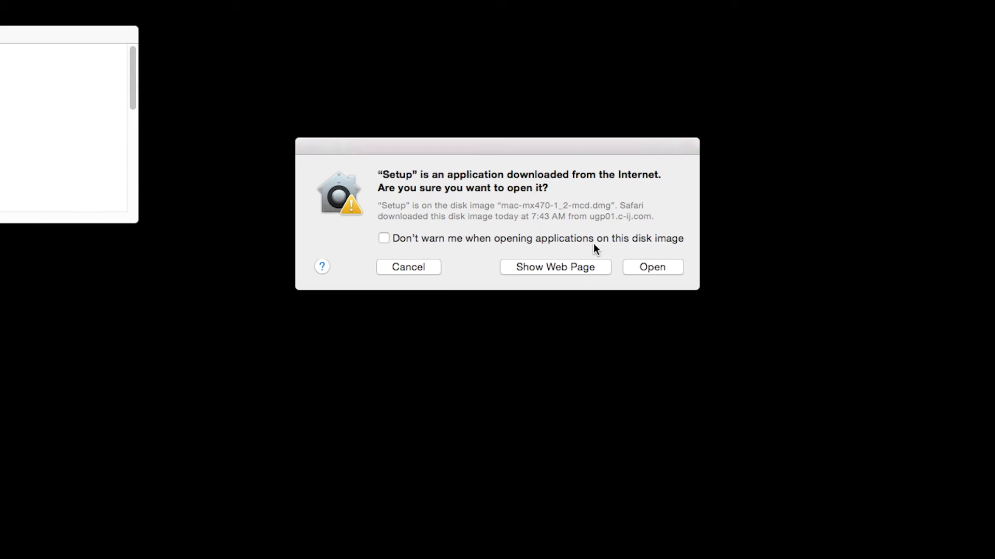
pyautogui.click(652, 267)
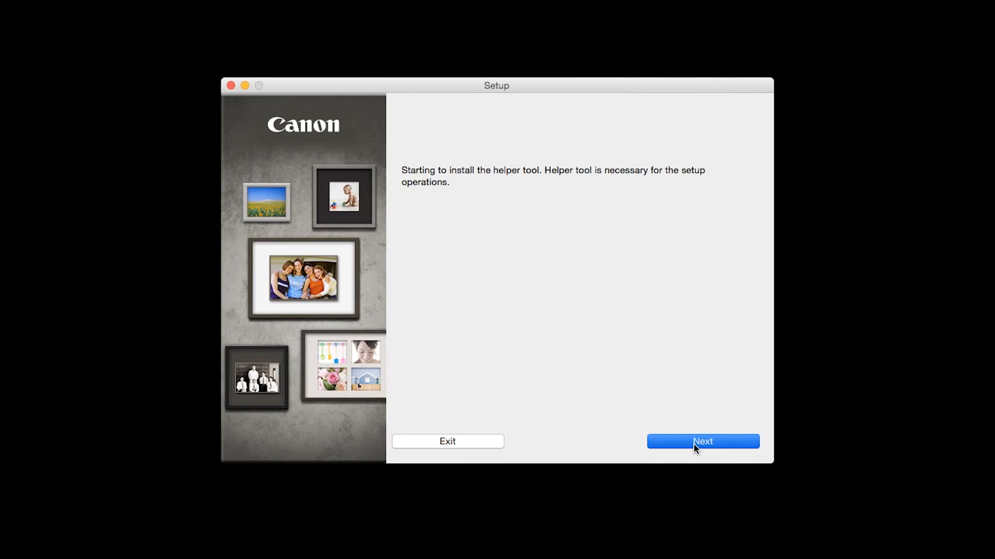
# - Install the Canon helper tool with the administrator password and continue to connection choices
pyautogui.click(702, 442)
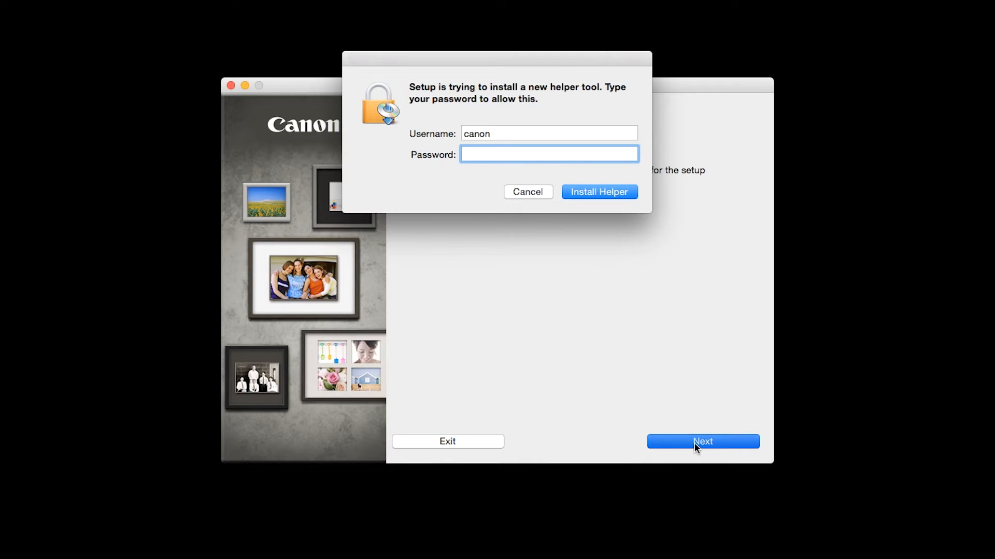
pyautogui.click(548, 154)
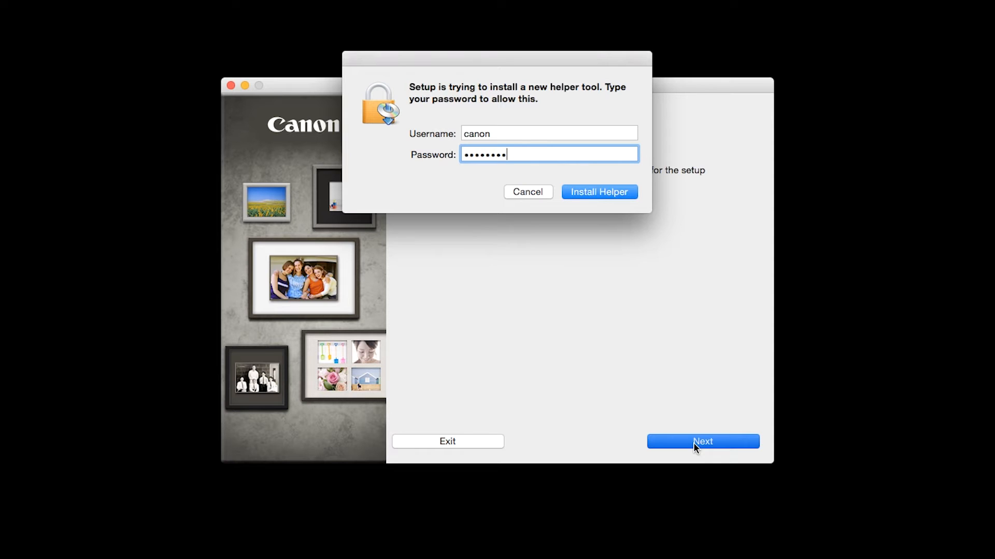
pyautogui.moveTo(685, 421)
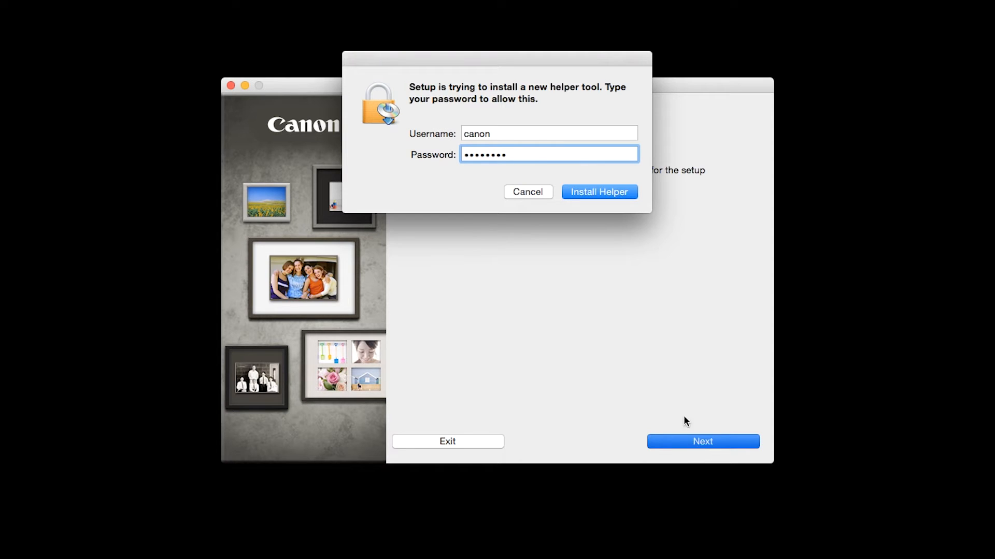
pyautogui.click(598, 192)
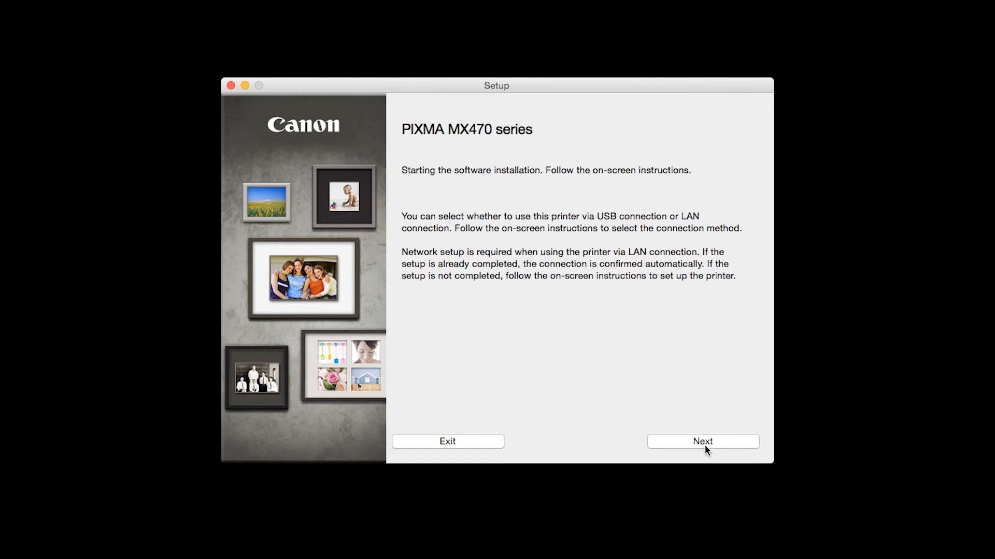
pyautogui.click(702, 442)
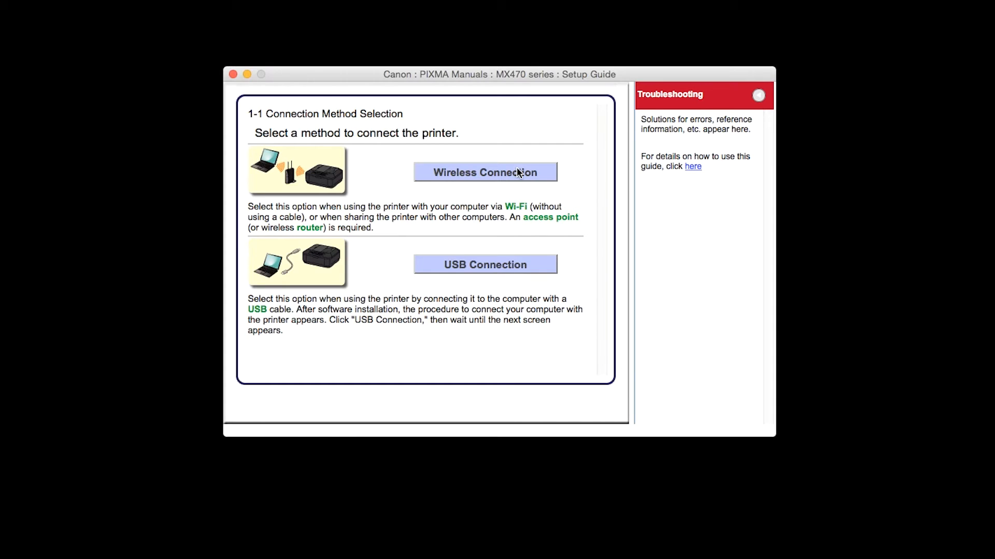
# - Choose a wireless connection, confirm the printer is on, and step through the wireless LAN instructions
pyautogui.click(485, 172)
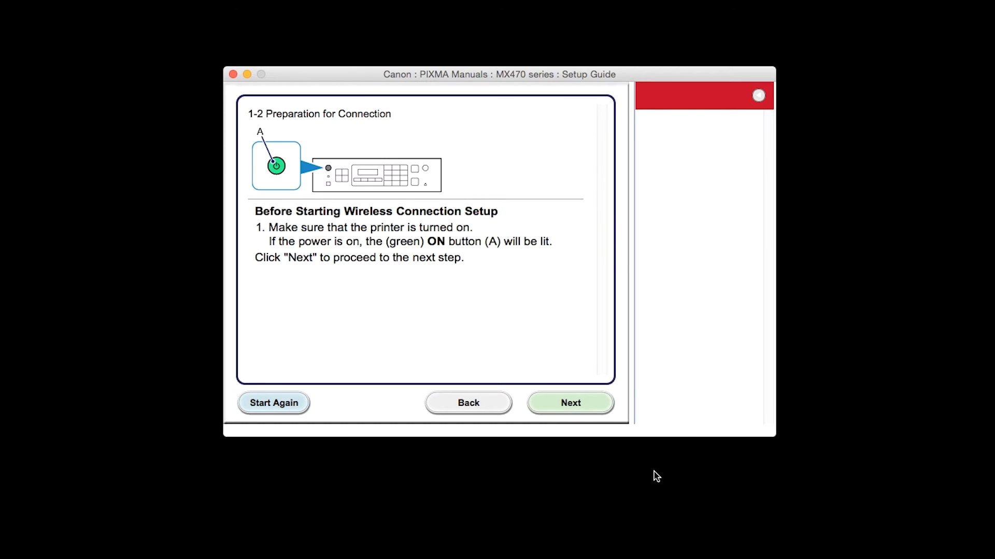
pyautogui.click(569, 403)
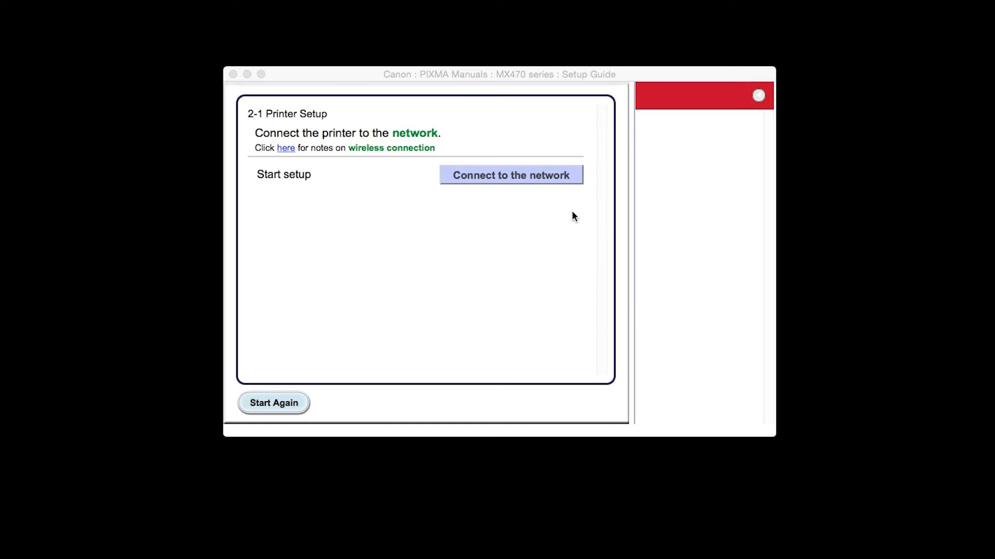
pyautogui.click(511, 176)
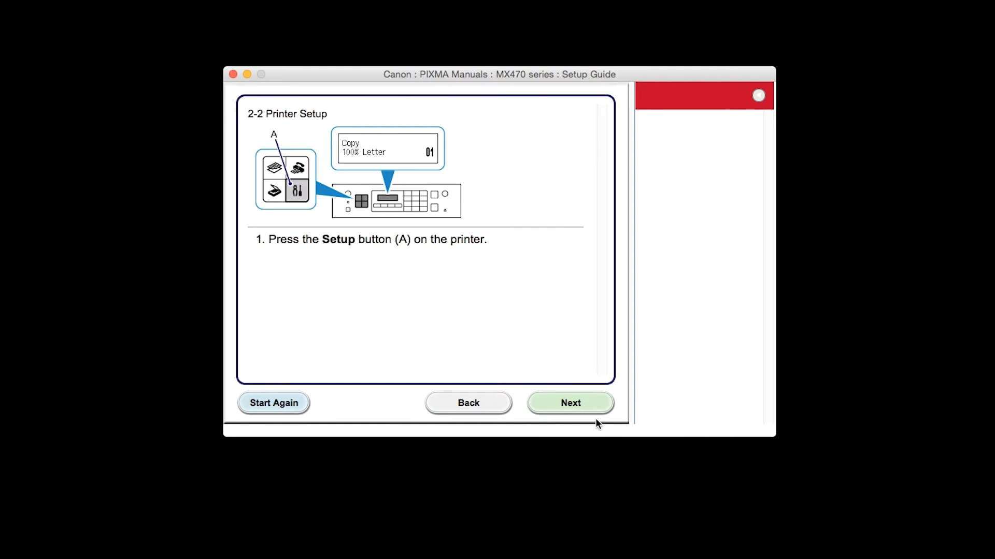
pyautogui.moveTo(624, 480)
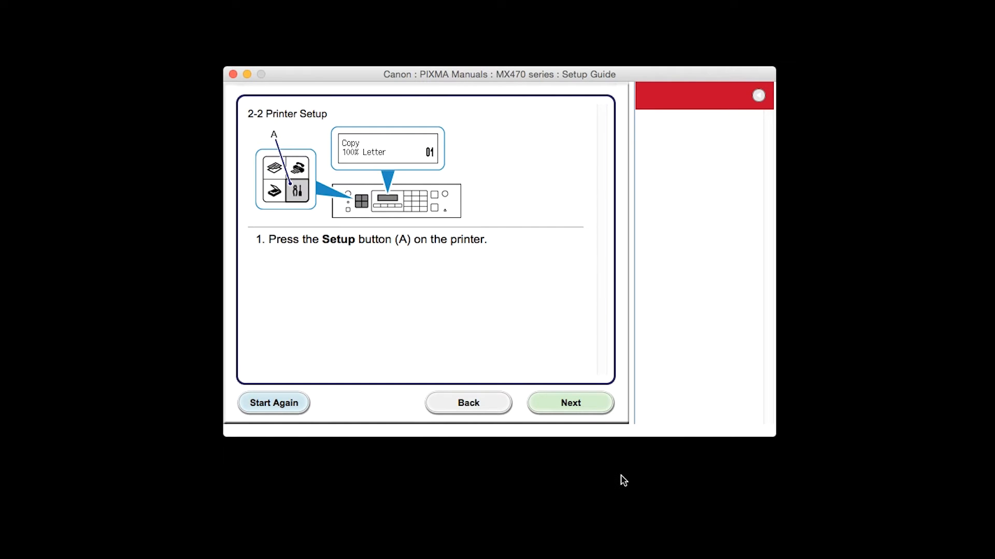
pyautogui.click(569, 403)
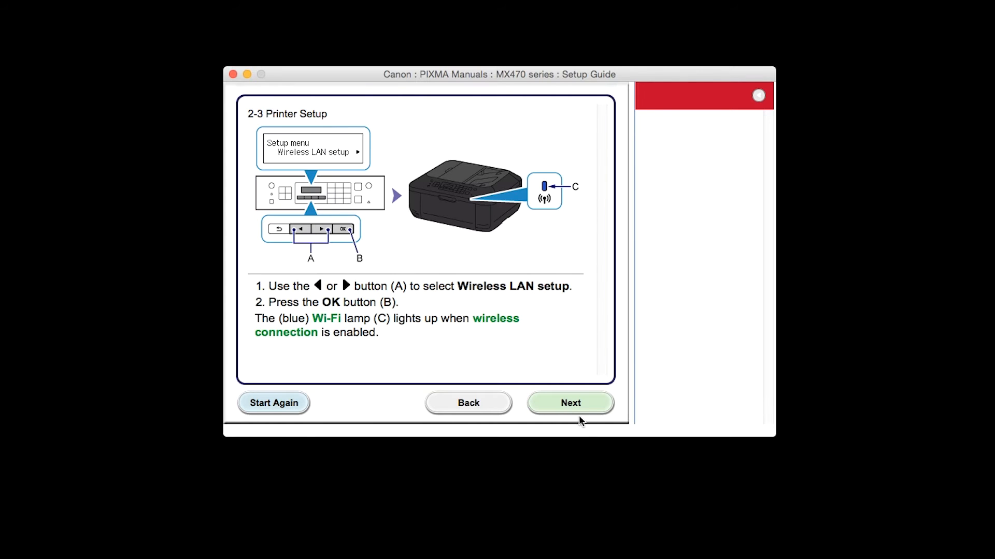
pyautogui.moveTo(600, 450)
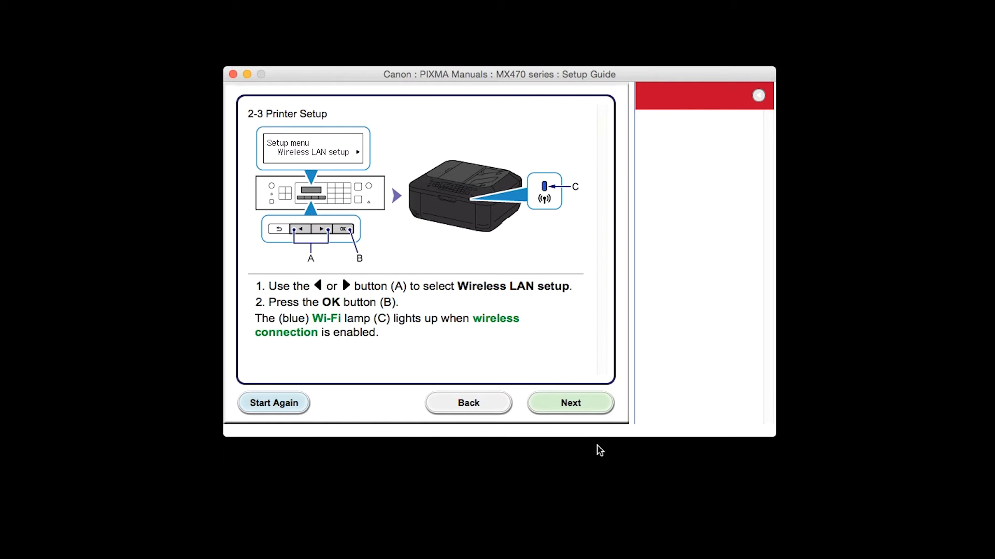
pyautogui.click(570, 403)
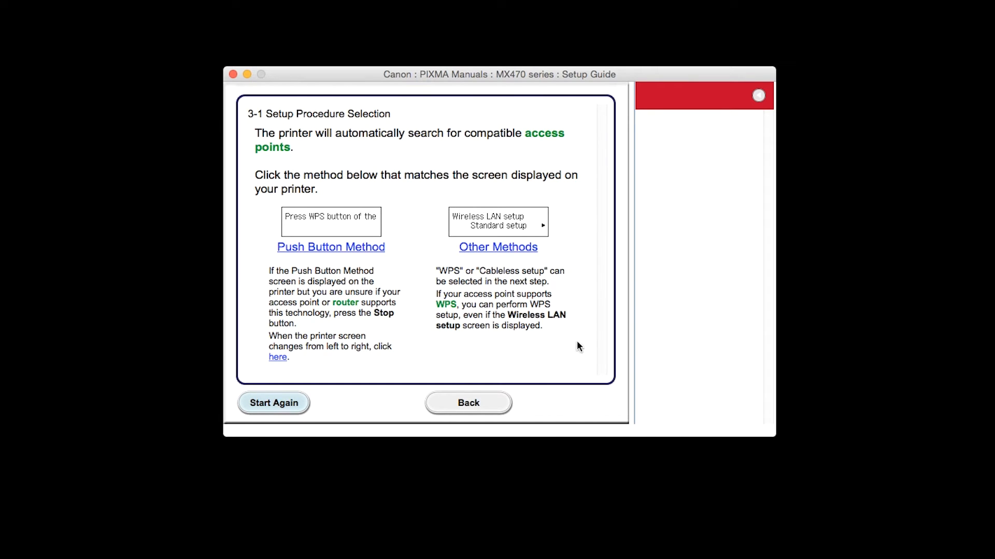
# - Choose Other Methods, then Other setup, leading to Wireless Setup Using the USB Cable
pyautogui.click(498, 246)
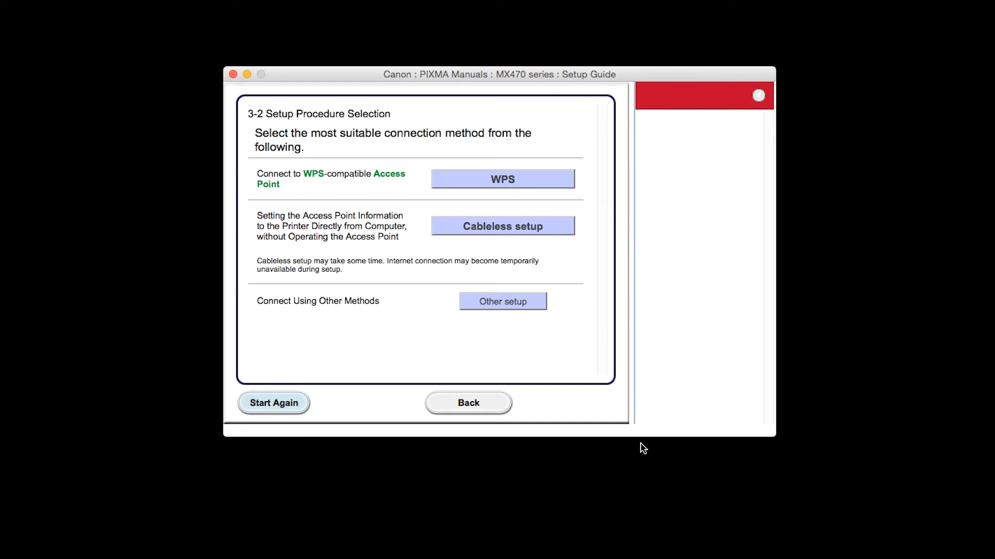
pyautogui.click(501, 302)
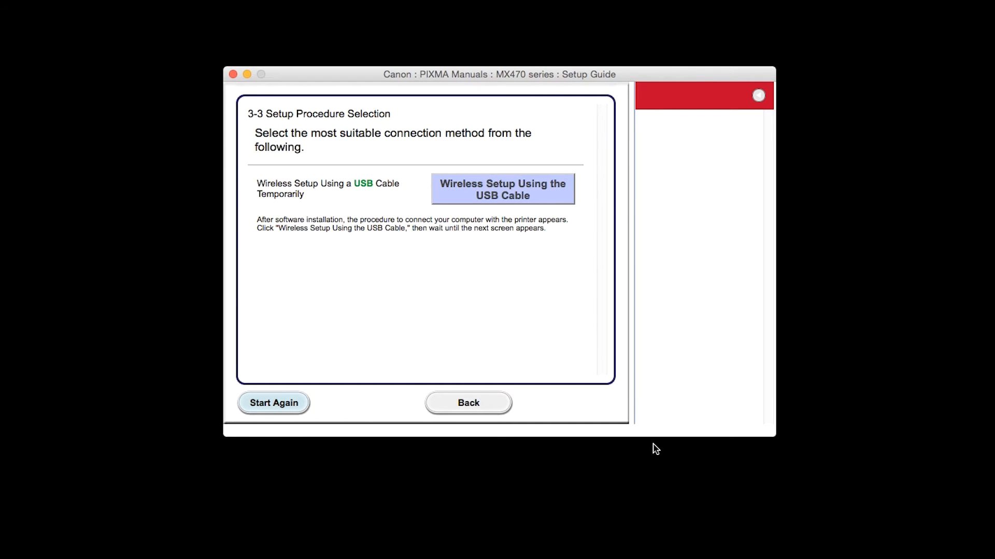
pyautogui.moveTo(676, 474)
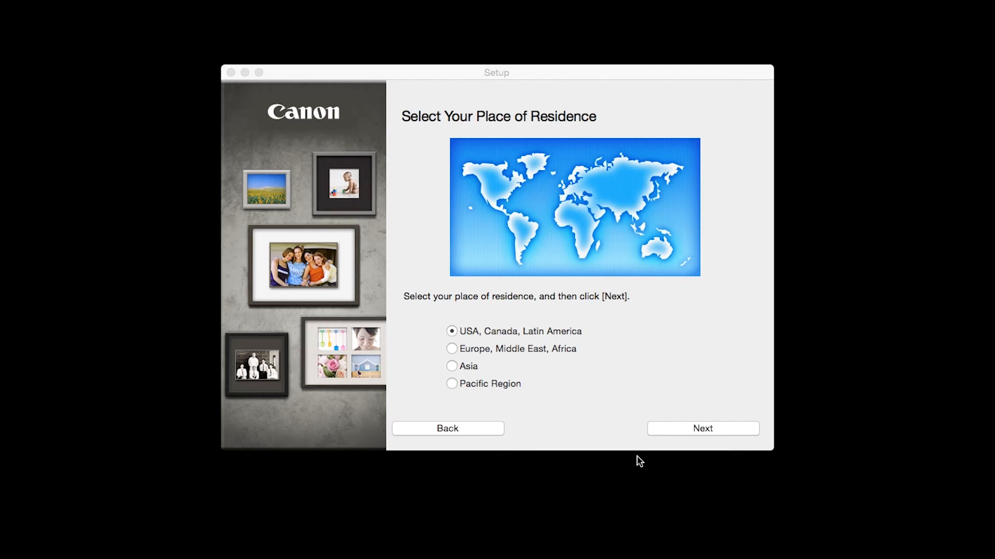
# - Confirm USA/Canada/Latin America and United States, then select all seven software packages including IJ Scan Utility2
pyautogui.click(702, 428)
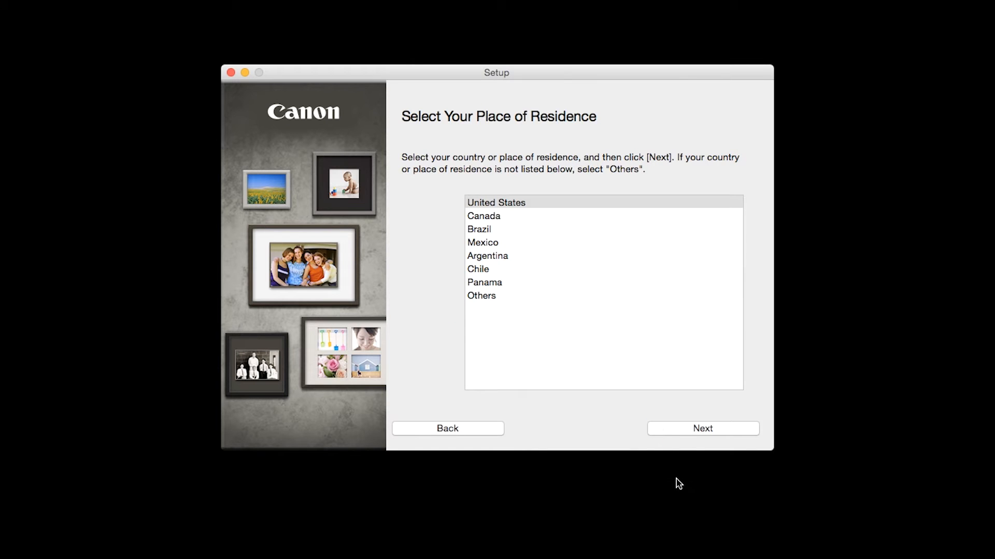
pyautogui.click(703, 428)
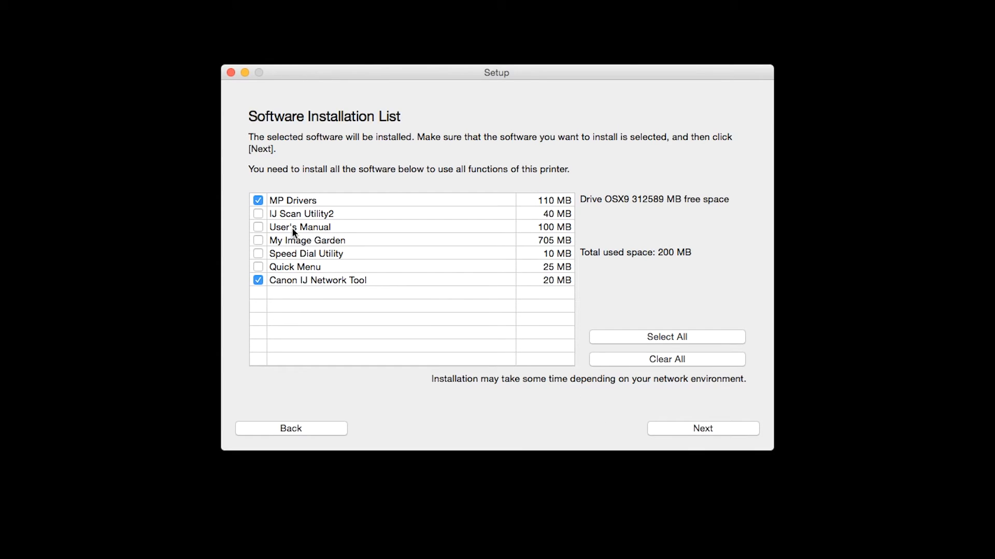
pyautogui.click(258, 214)
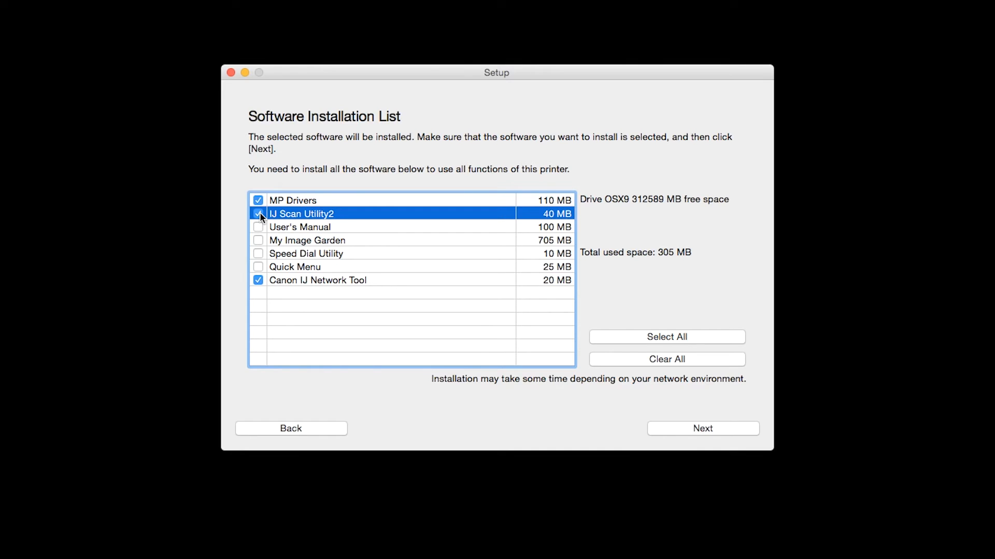
pyautogui.click(258, 213)
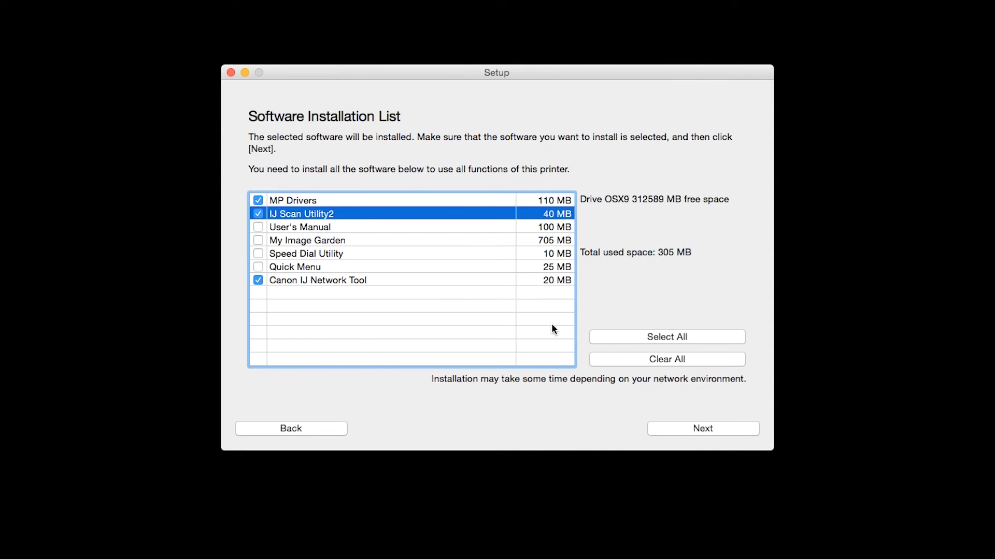
pyautogui.click(666, 337)
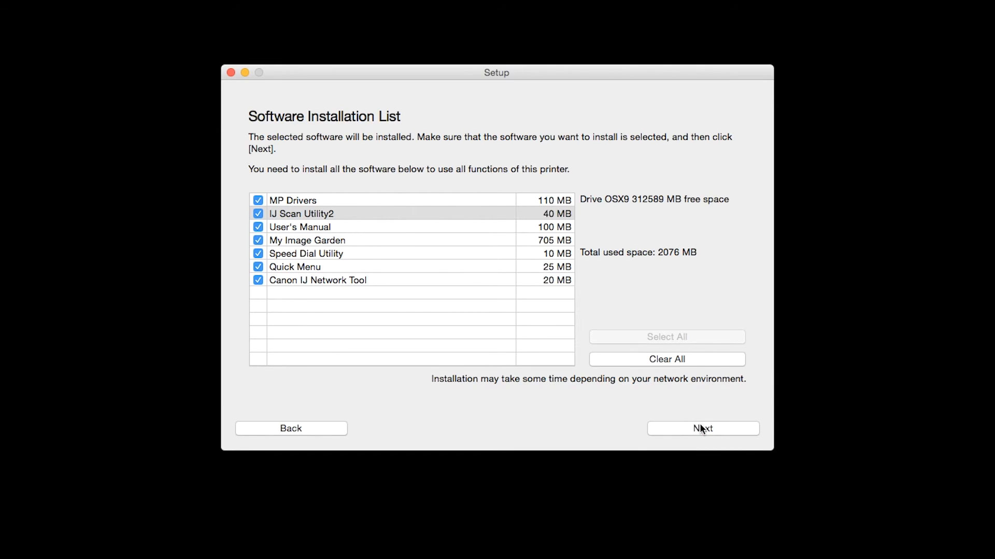
# - Accept the license agreement and agree to a desktop alias of the manual so installation begins
pyautogui.click(702, 427)
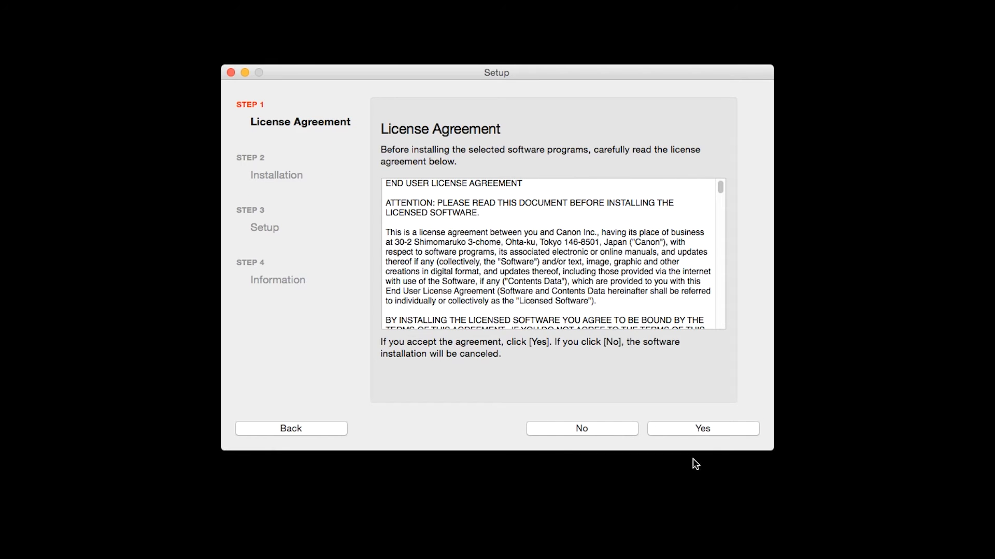
pyautogui.moveTo(685, 491)
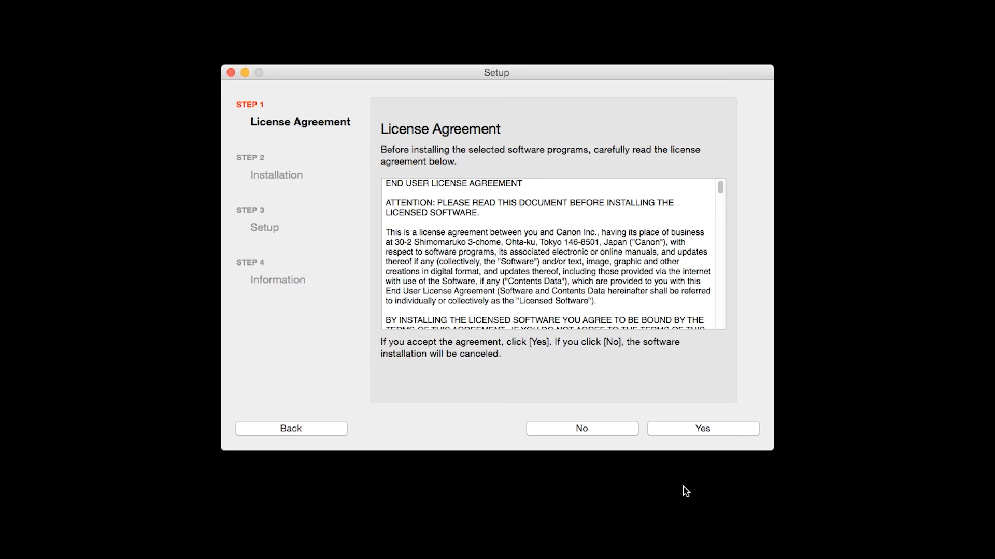
pyautogui.click(701, 428)
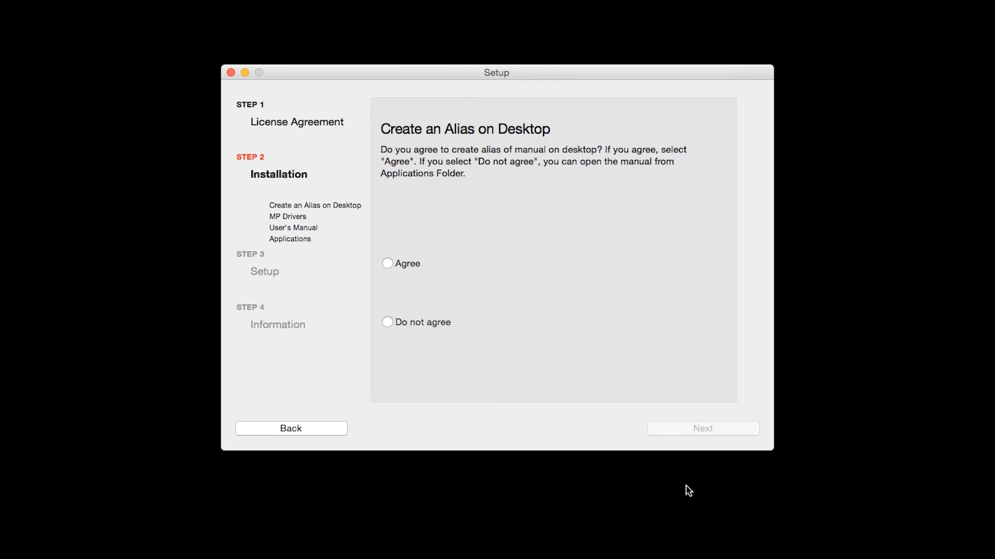
pyautogui.moveTo(647, 464)
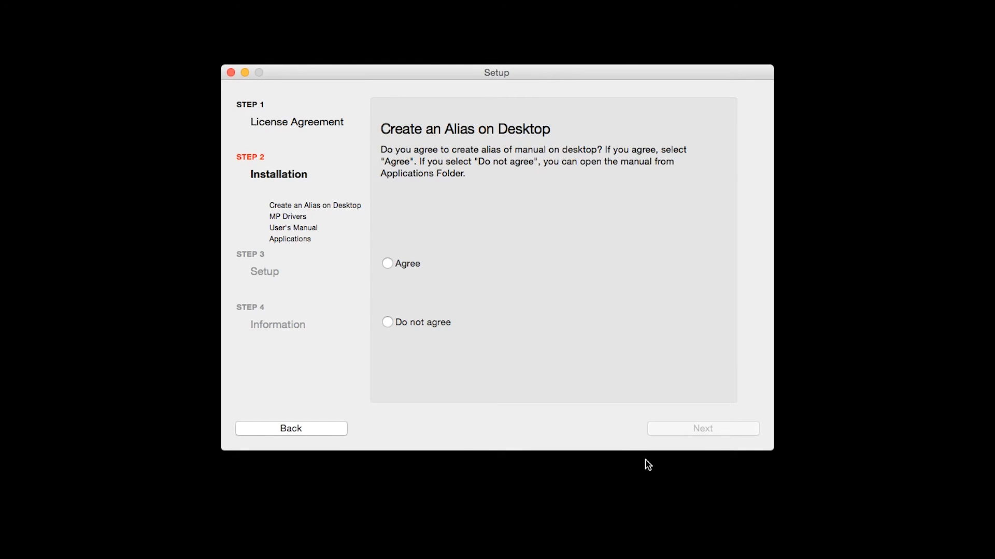
pyautogui.moveTo(390, 270)
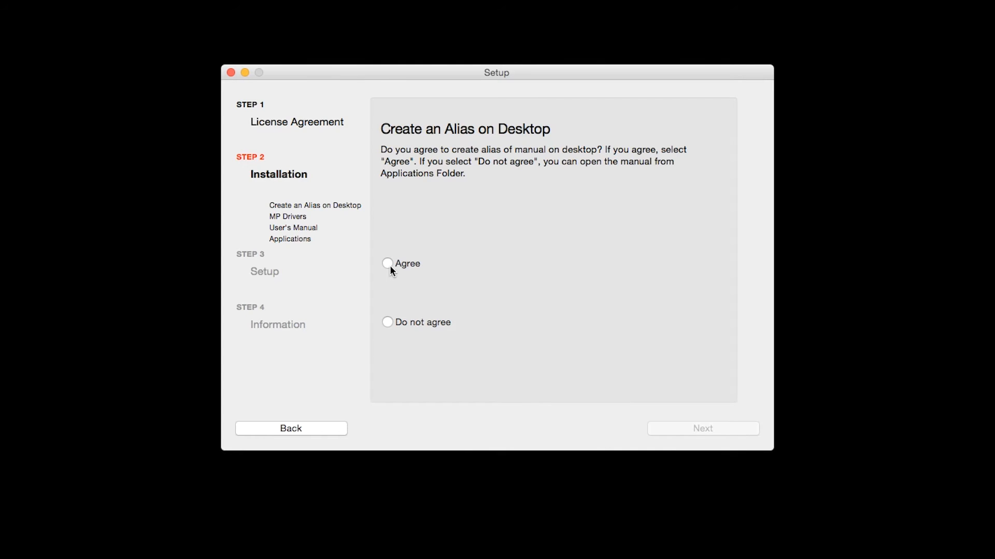
pyautogui.click(387, 263)
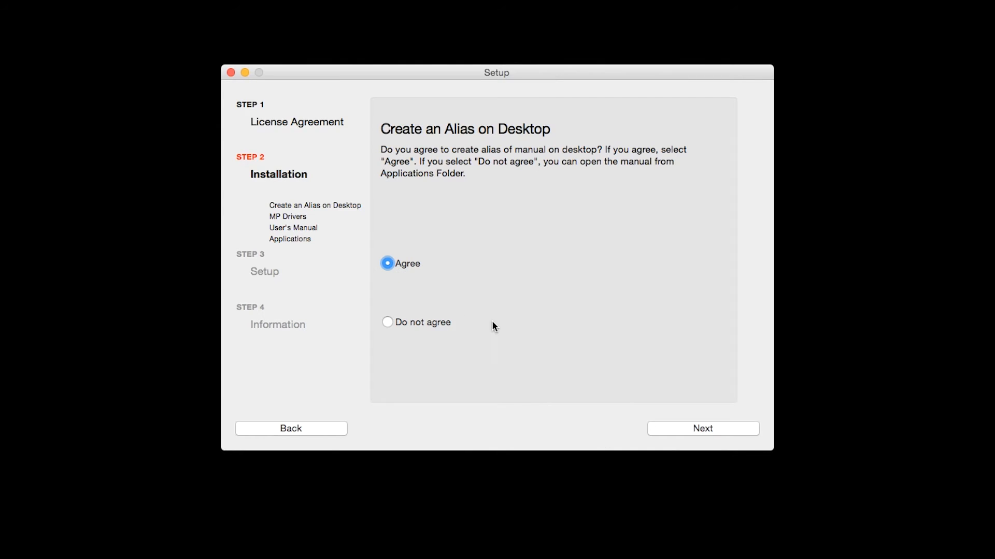
pyautogui.moveTo(702, 436)
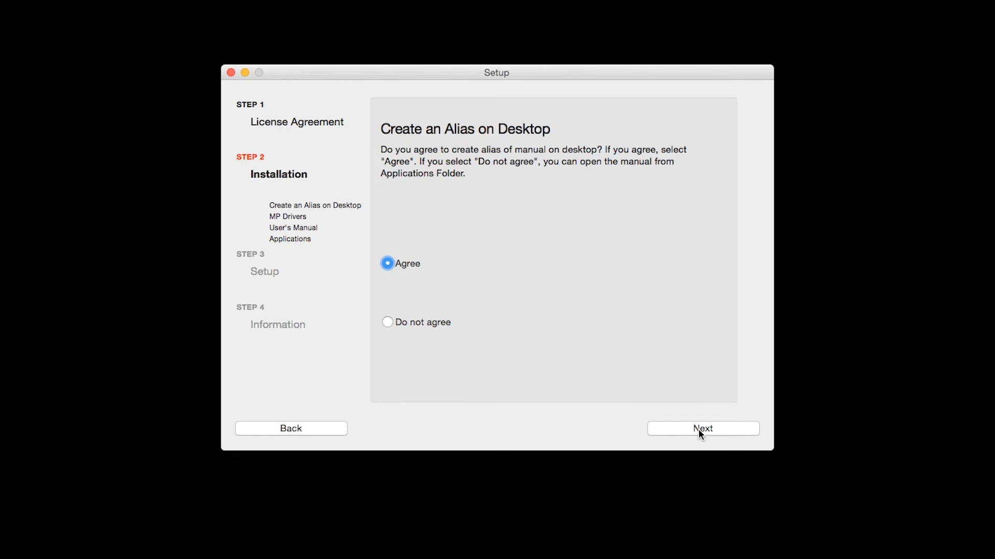
pyautogui.click(703, 428)
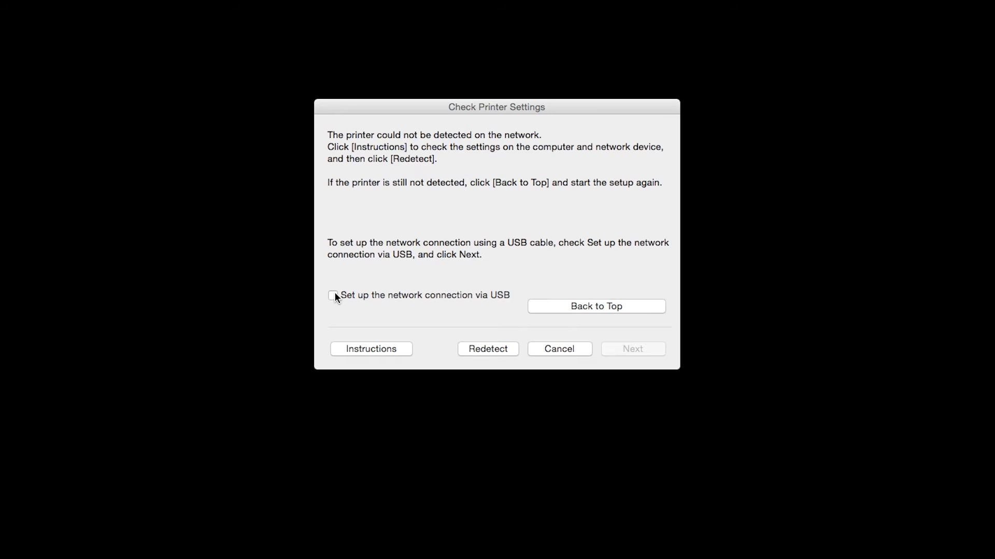
# - Tick 'Set up the network connection via USB' and start detecting the cable-connected printer
pyautogui.click(333, 295)
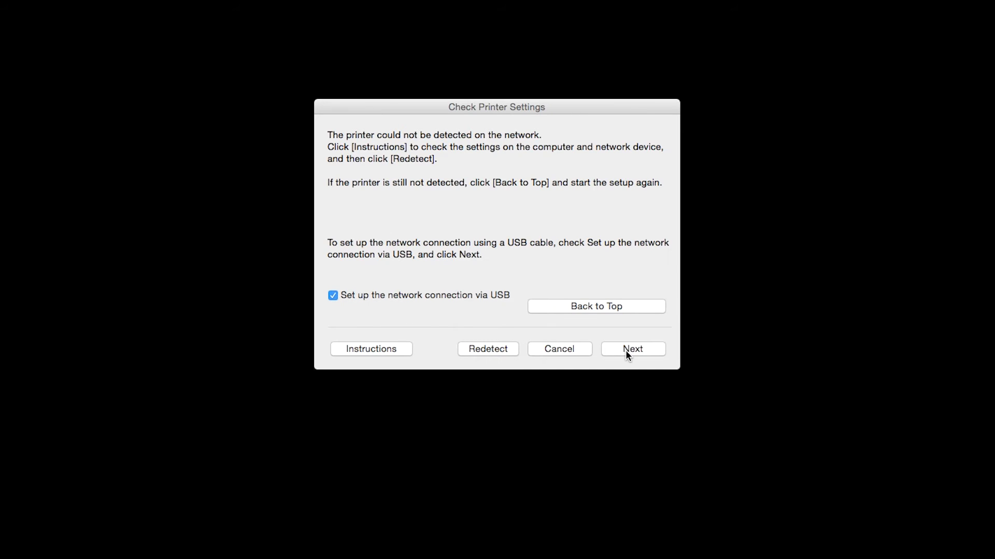
pyautogui.click(632, 349)
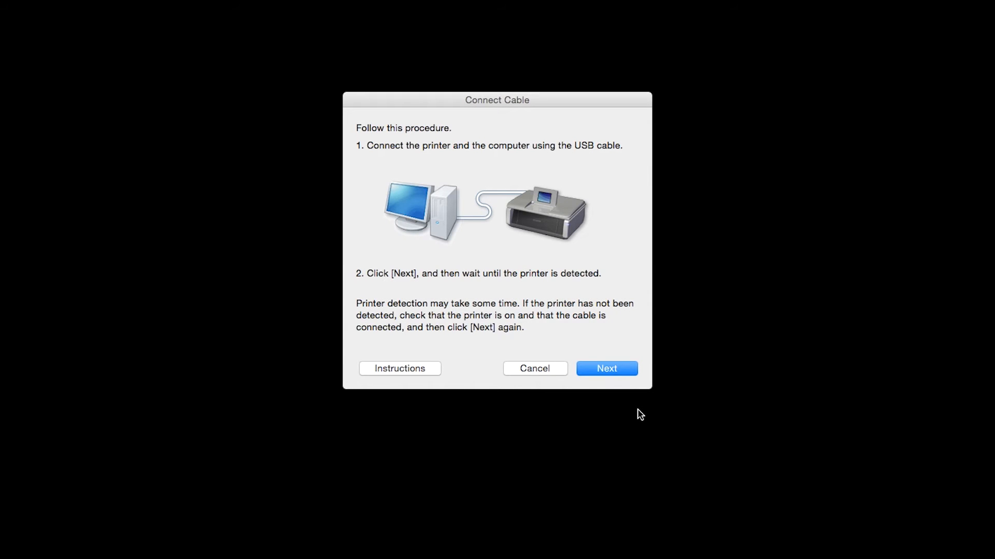
pyautogui.click(605, 369)
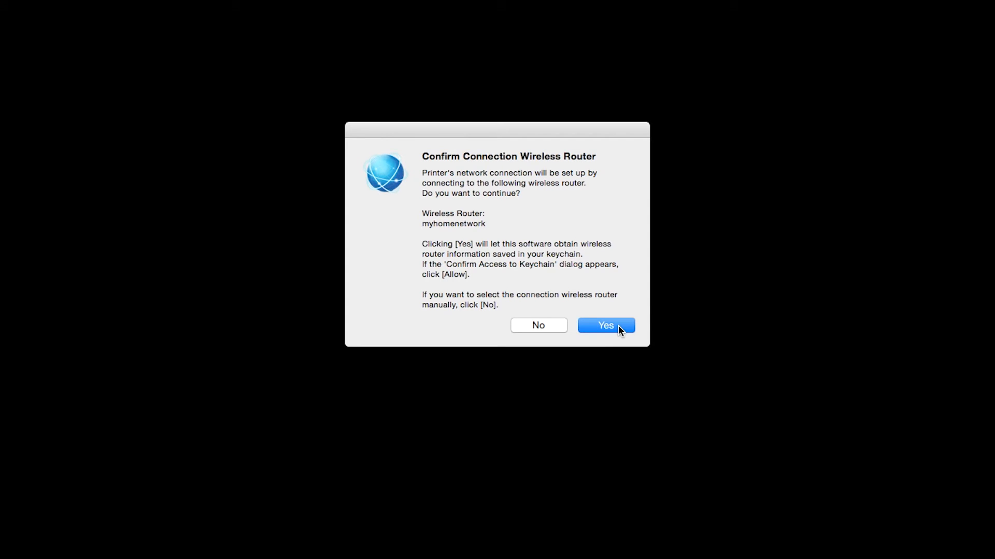
pyautogui.click(605, 326)
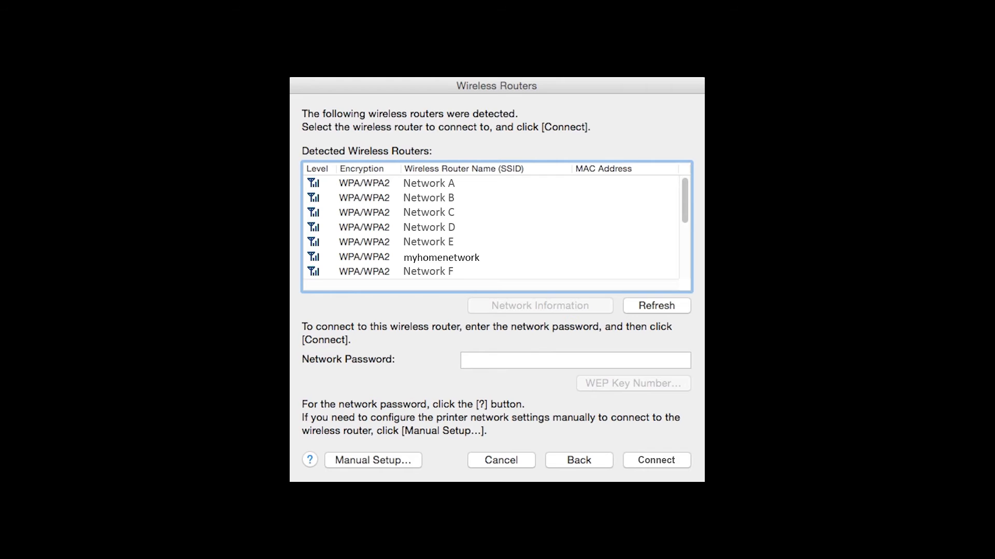
pyautogui.click(440, 257)
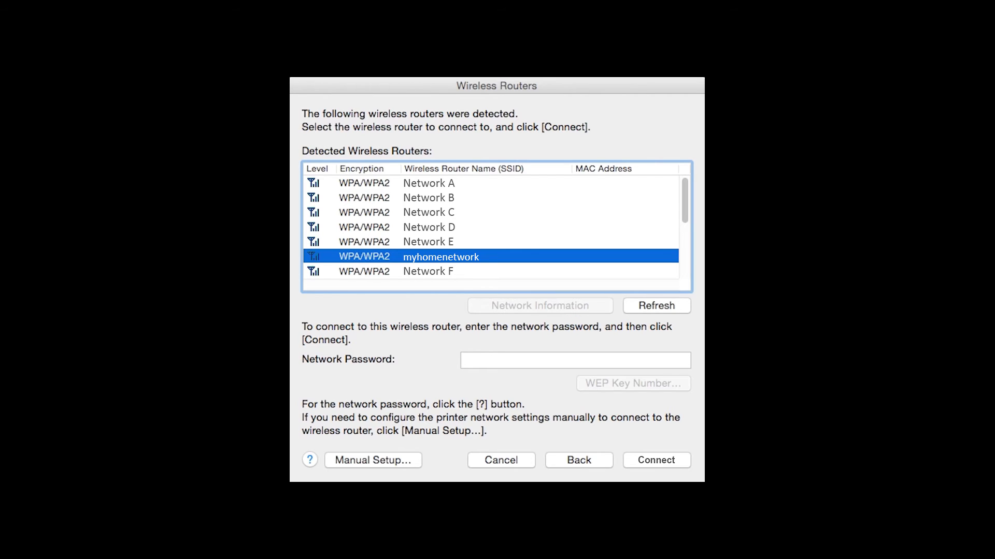
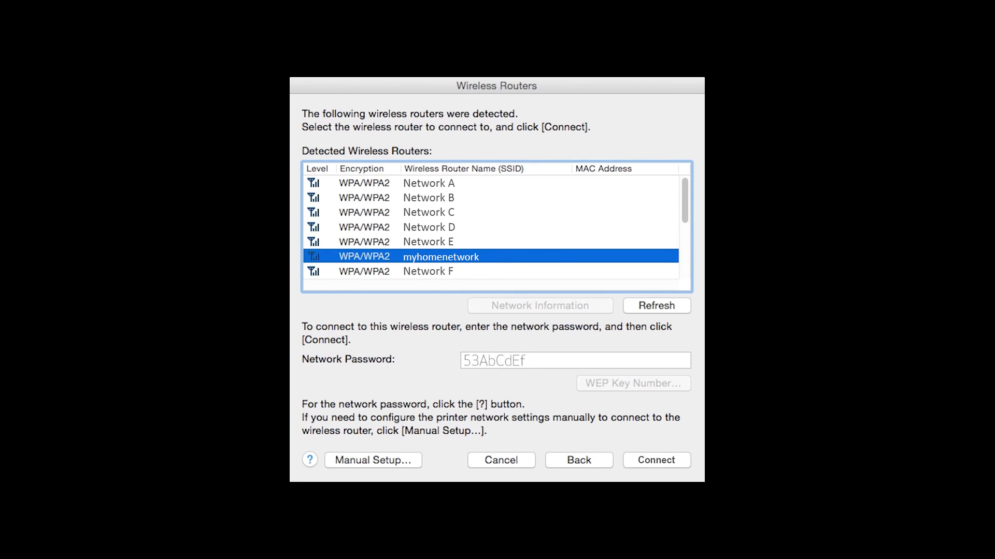
pyautogui.click(656, 460)
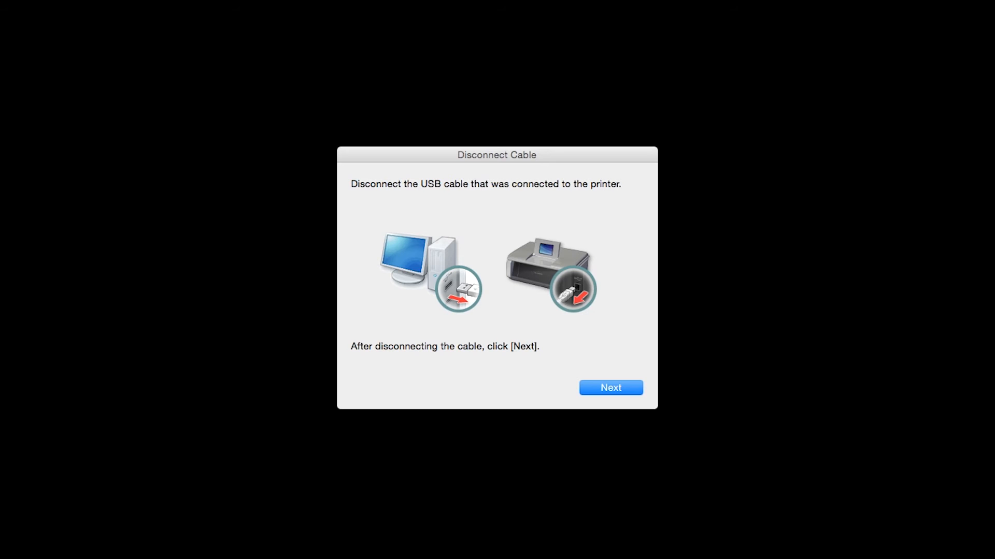
pyautogui.moveTo(633, 418)
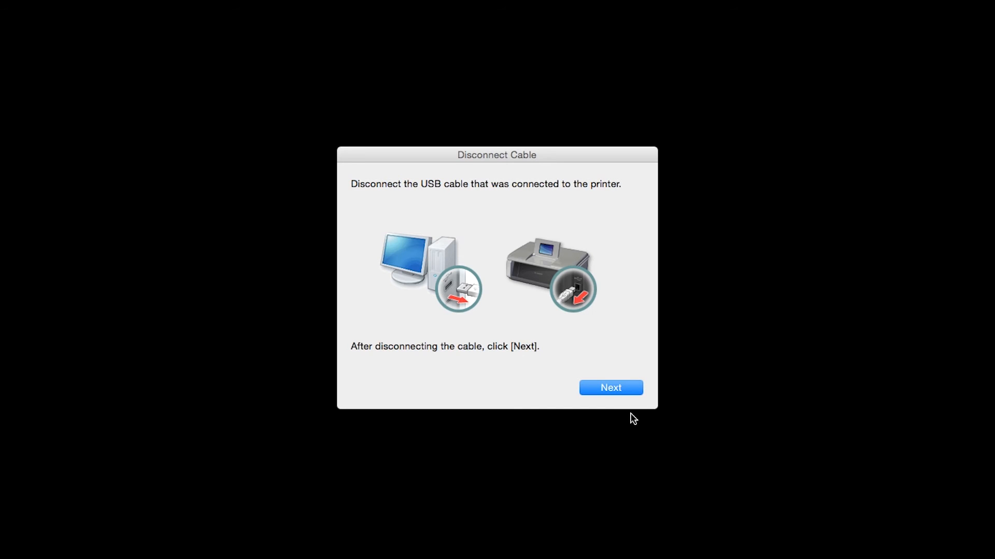
# - Confirm the USB cable is unplugged in the Disconnect Cable dialog
pyautogui.click(609, 388)
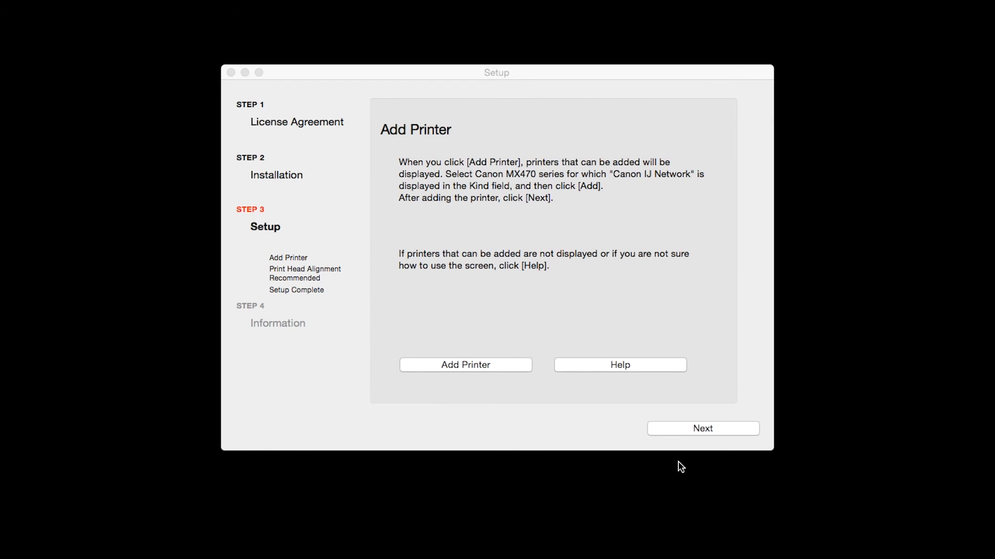
pyautogui.moveTo(511, 368)
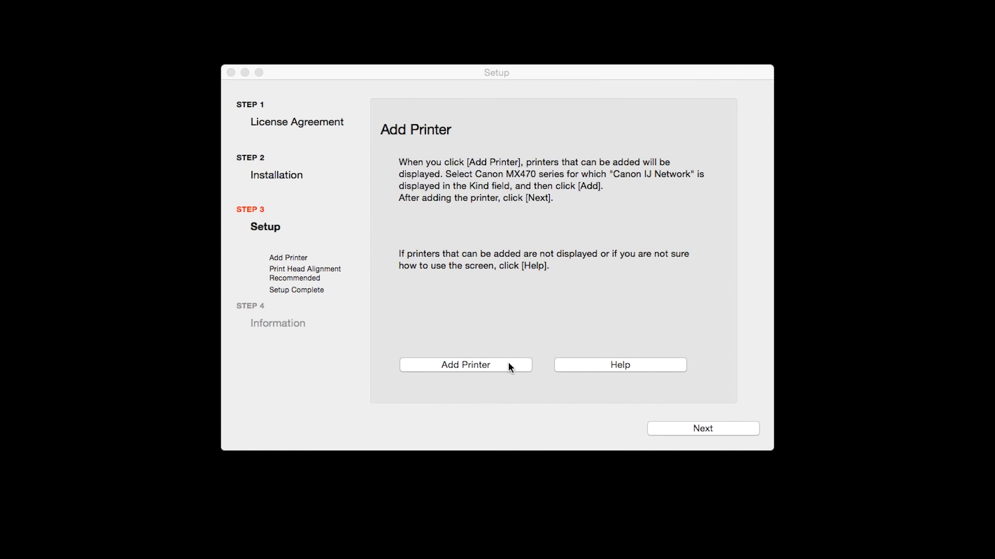
# - Add the Canon MX470 series printer of kind Canon IJ Network in Printers & Scanners
pyautogui.click(466, 365)
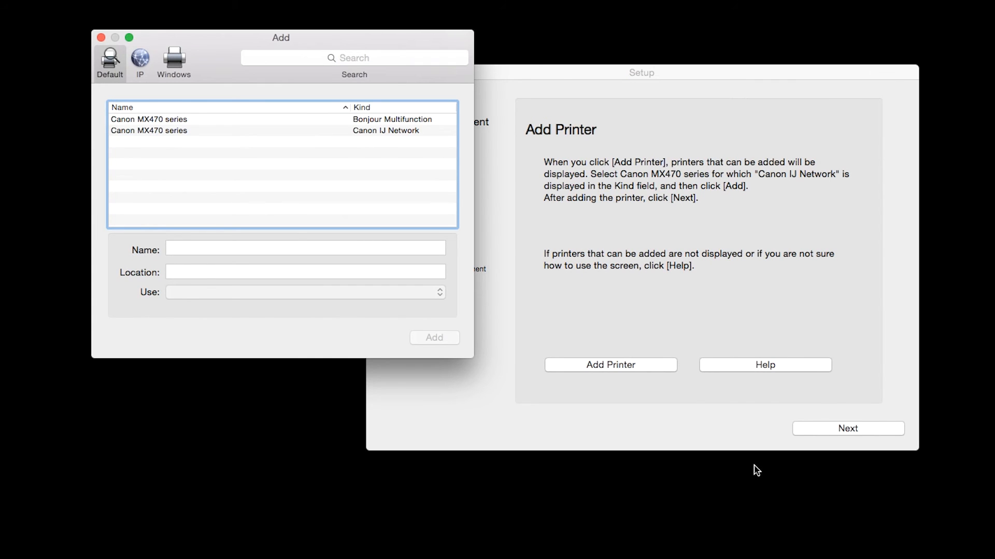
pyautogui.moveTo(435, 178)
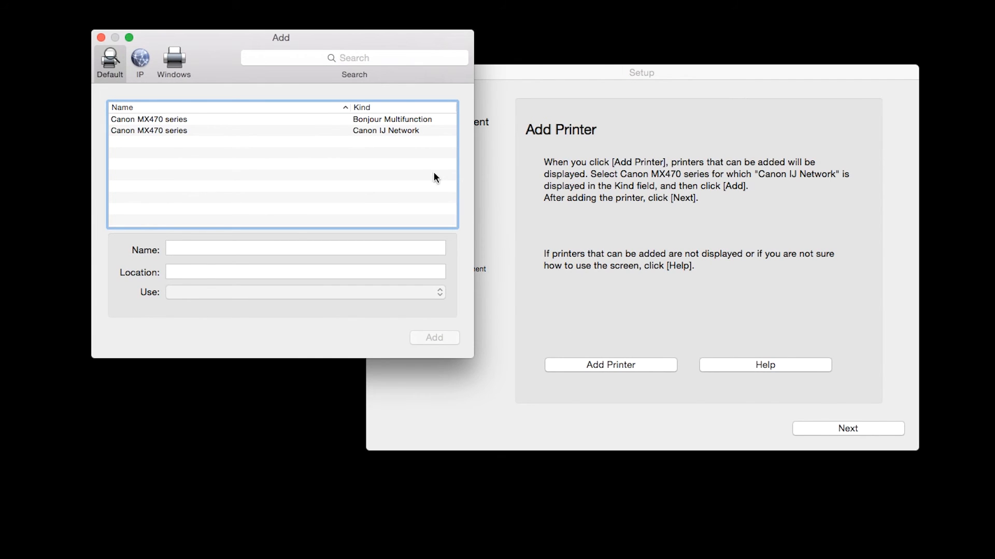
pyautogui.click(253, 131)
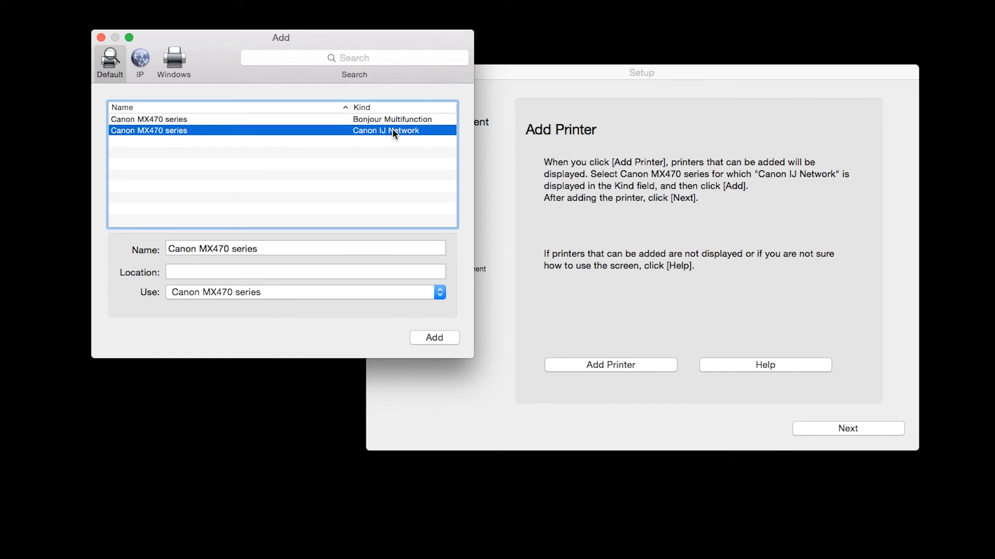
pyautogui.moveTo(381, 149)
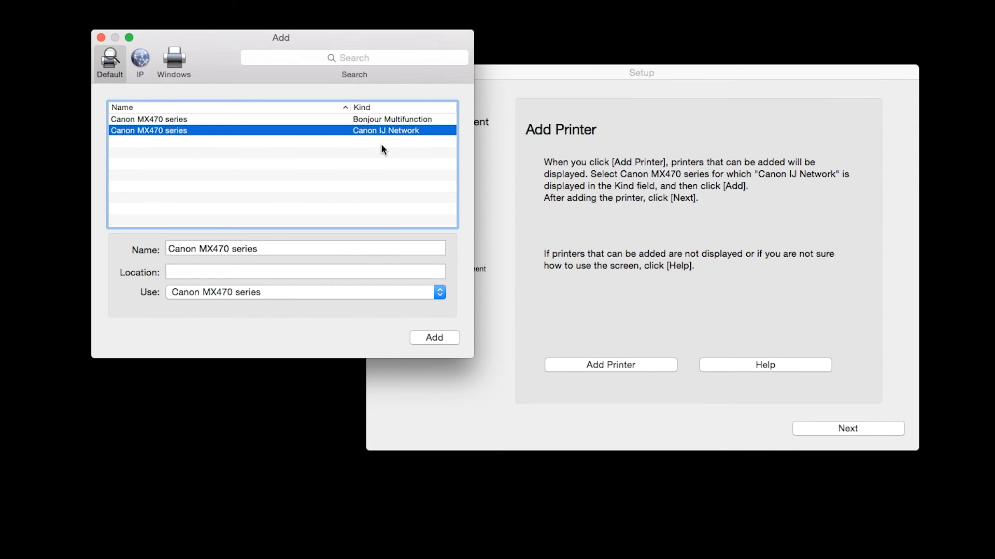
pyautogui.click(434, 338)
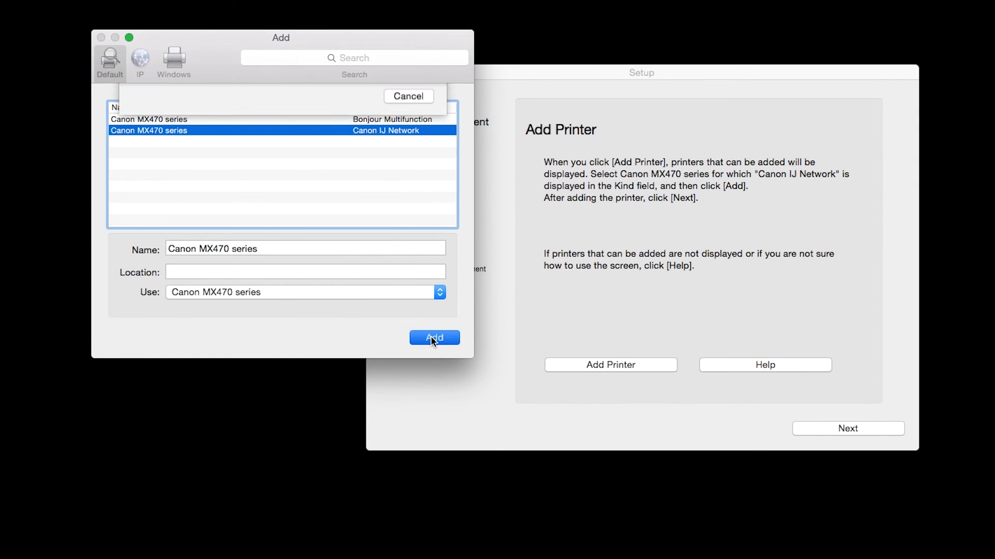
pyautogui.click(435, 338)
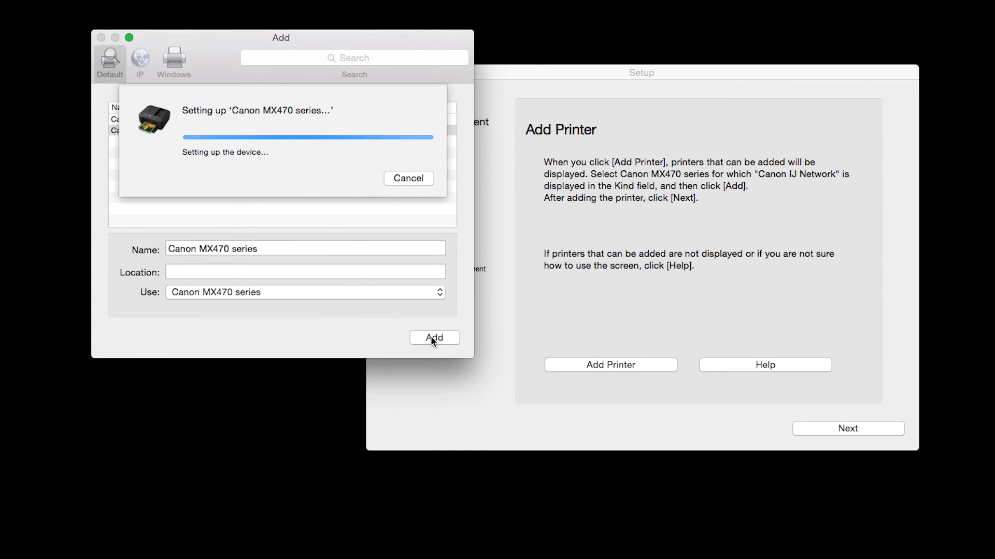
pyautogui.click(434, 337)
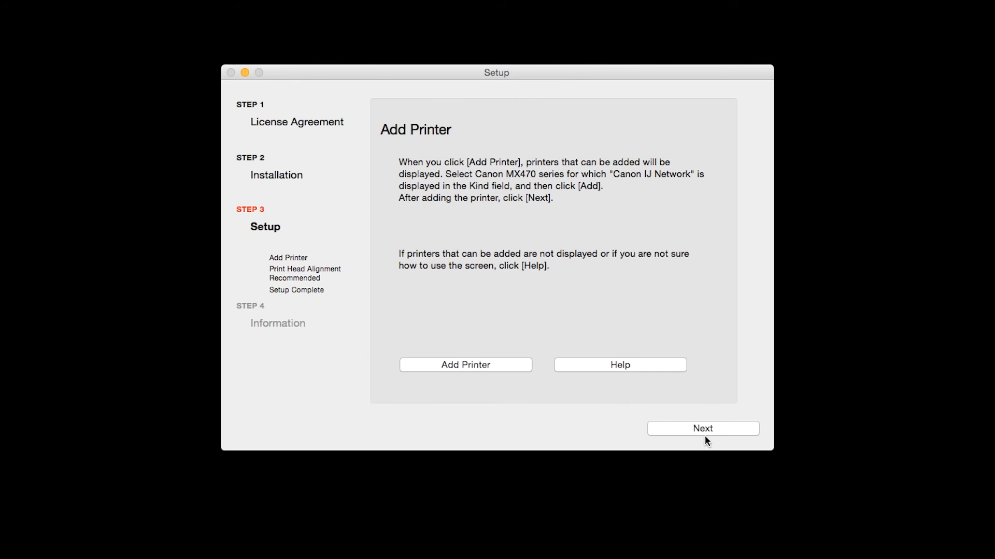
# - Advance past Add Printer, the print head alignment notice and Setup Complete to User Registration
pyautogui.click(702, 428)
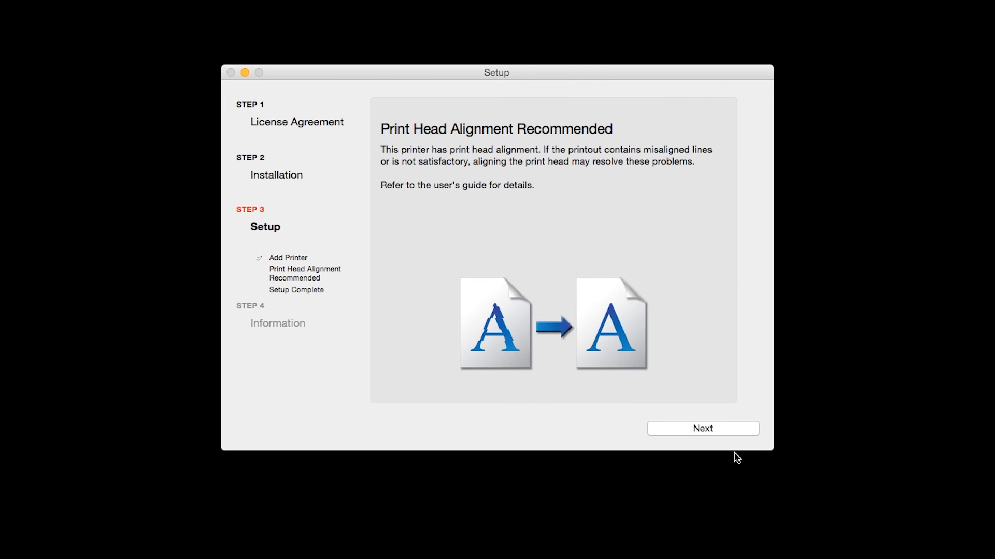
pyautogui.moveTo(709, 476)
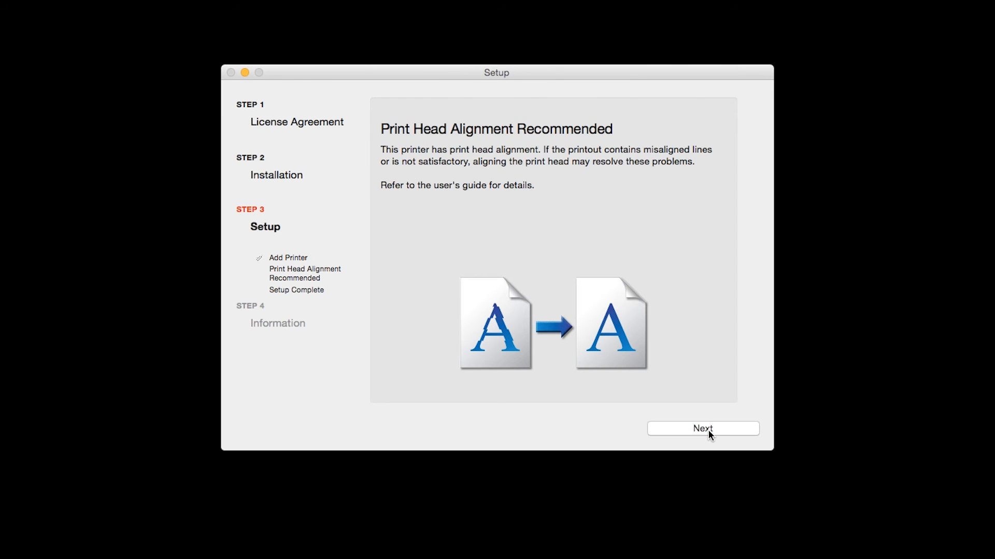
pyautogui.moveTo(708, 462)
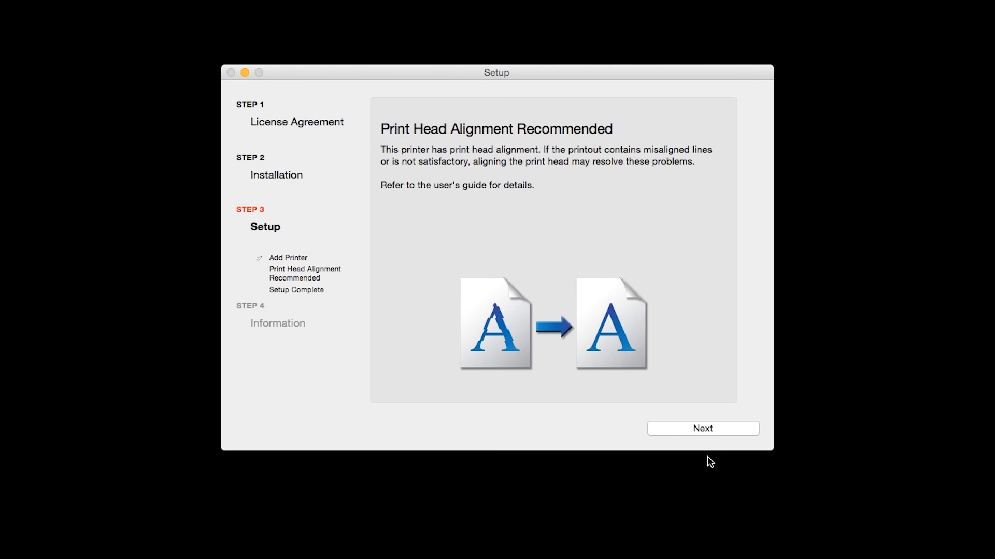
pyautogui.click(702, 427)
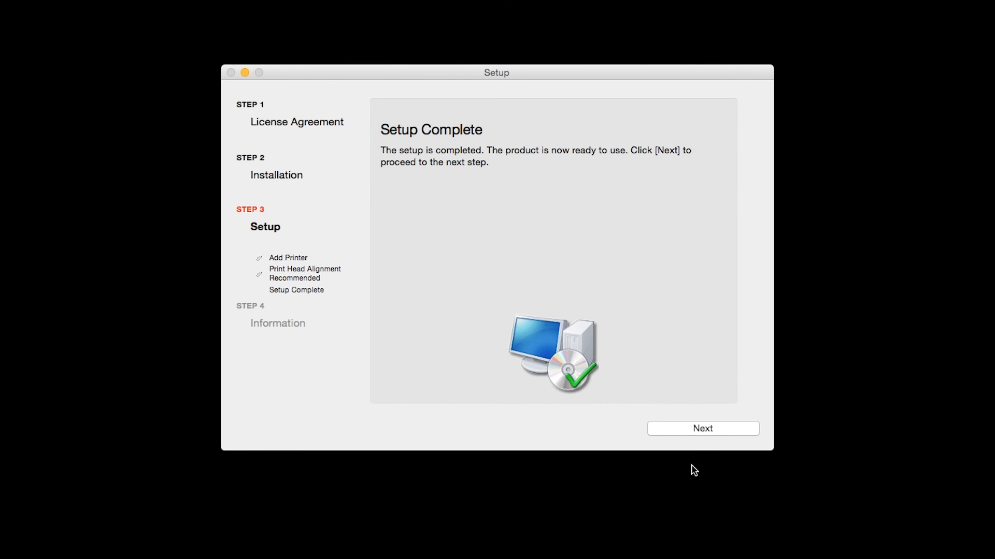
pyautogui.click(703, 427)
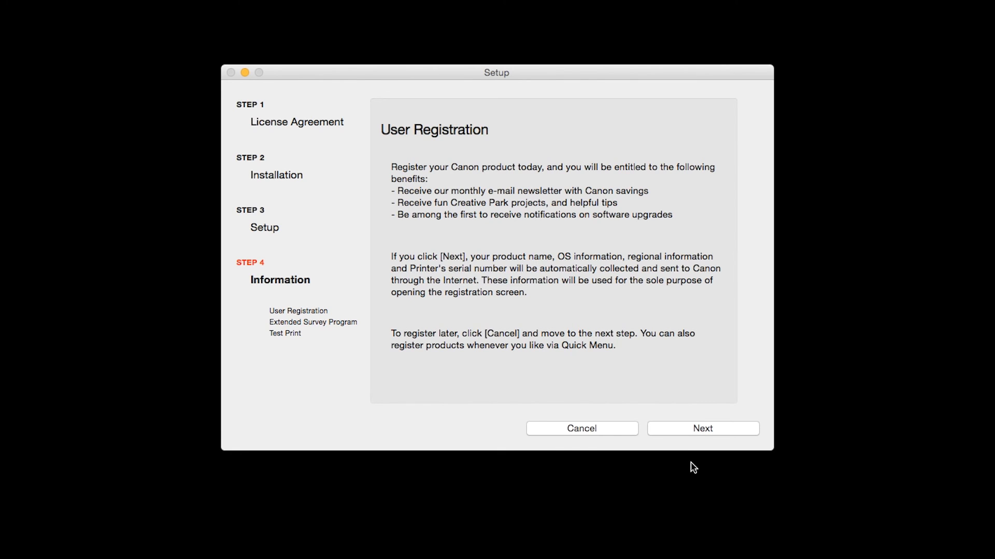
pyautogui.moveTo(693, 444)
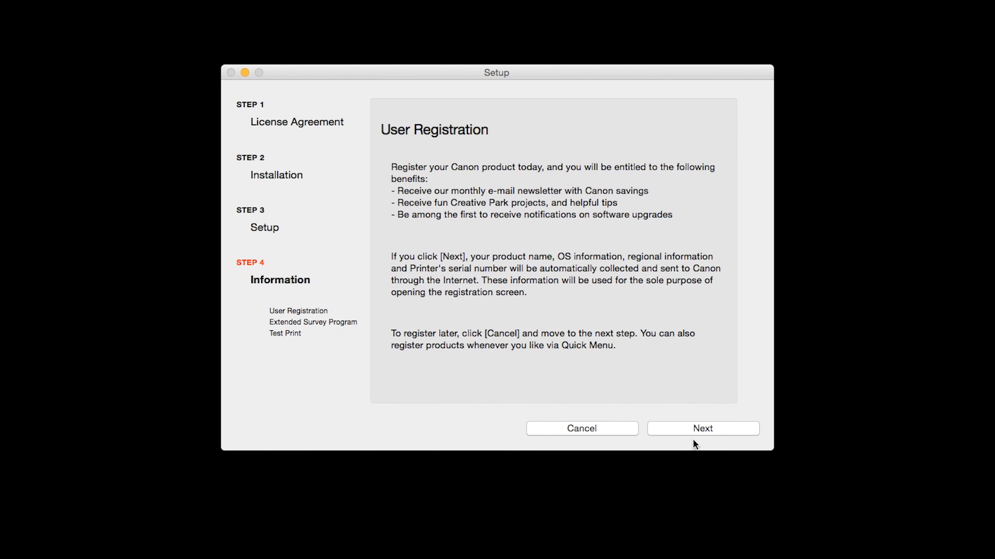
# - Continue past User Registration and answer the Extended Survey Program request, reaching Test Print
pyautogui.click(703, 428)
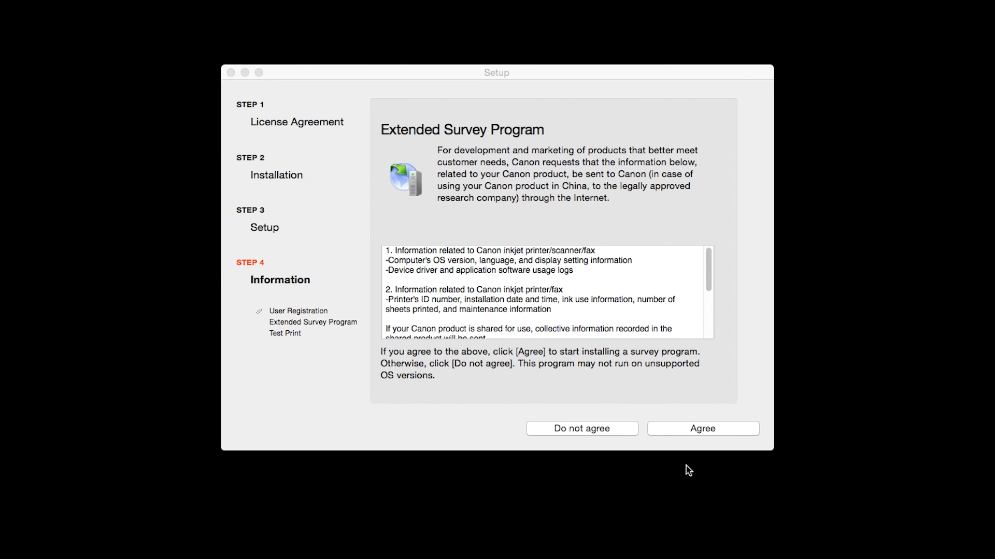
pyautogui.click(703, 428)
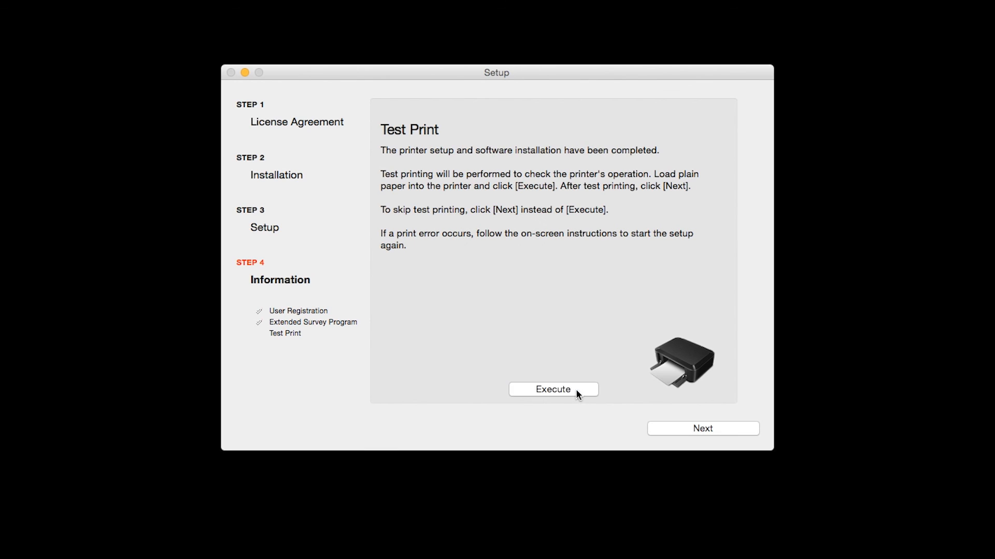
pyautogui.moveTo(614, 494)
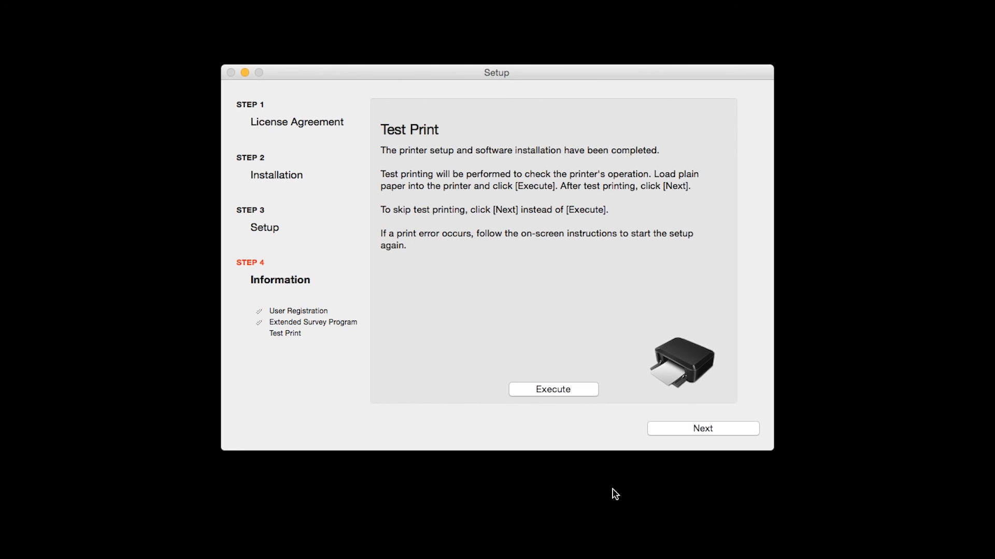
pyautogui.moveTo(657, 448)
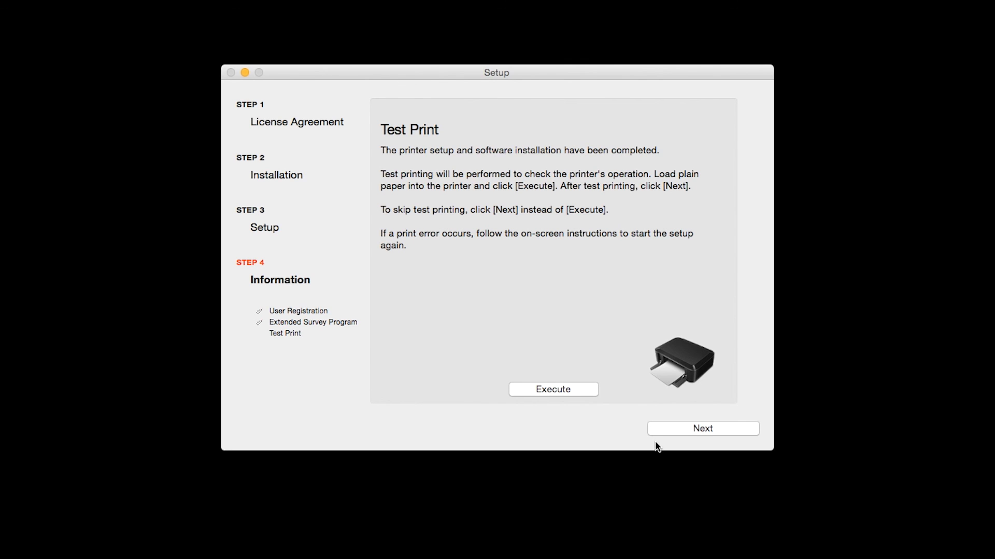
# - Skip the test print so the installer reports installation completed successfully
pyautogui.click(703, 428)
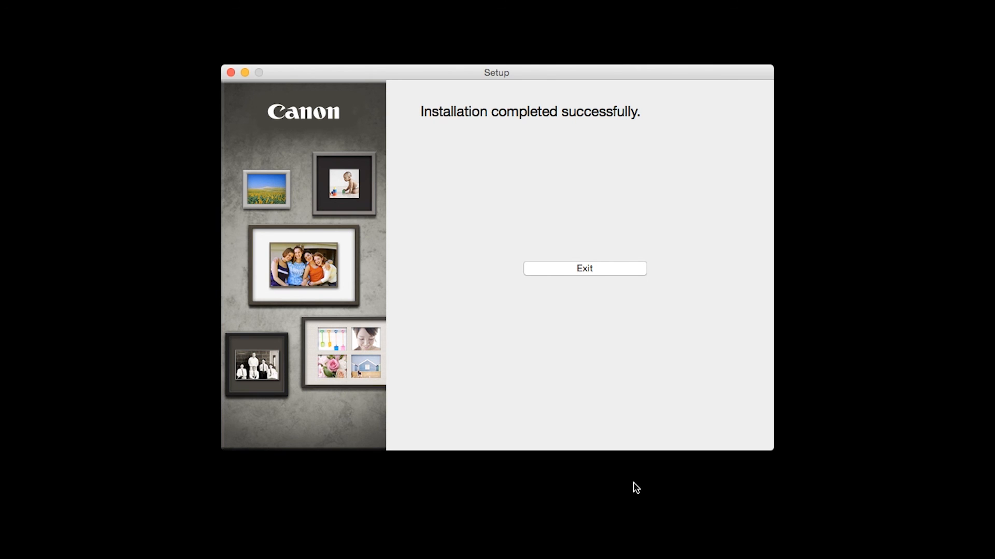
pyautogui.moveTo(598, 270)
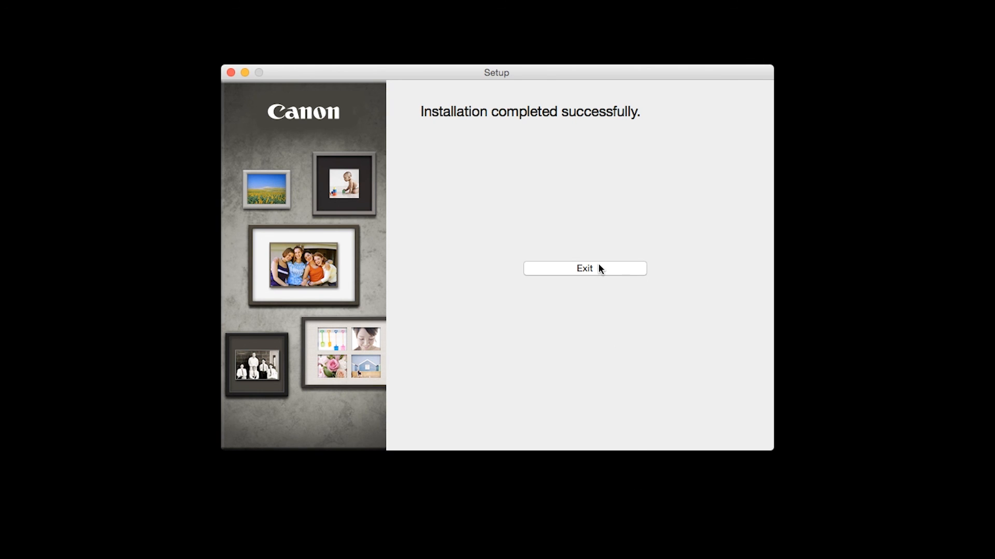